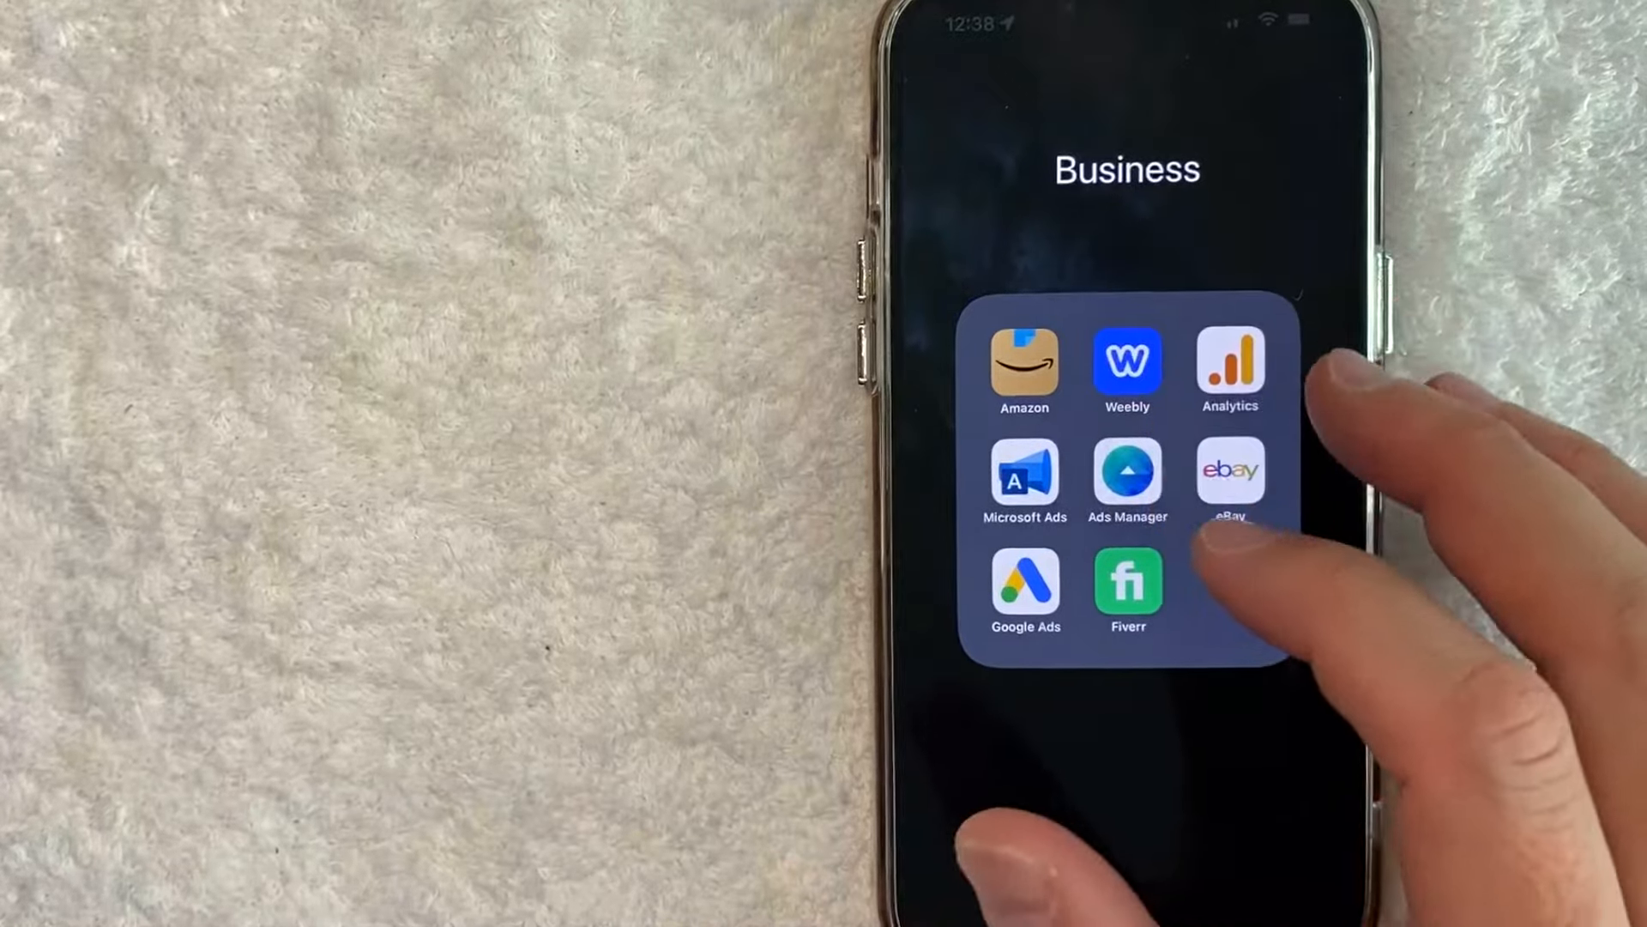
Launch Amazon from the Business folder and search for 'gif'.
left_click(1024, 362)
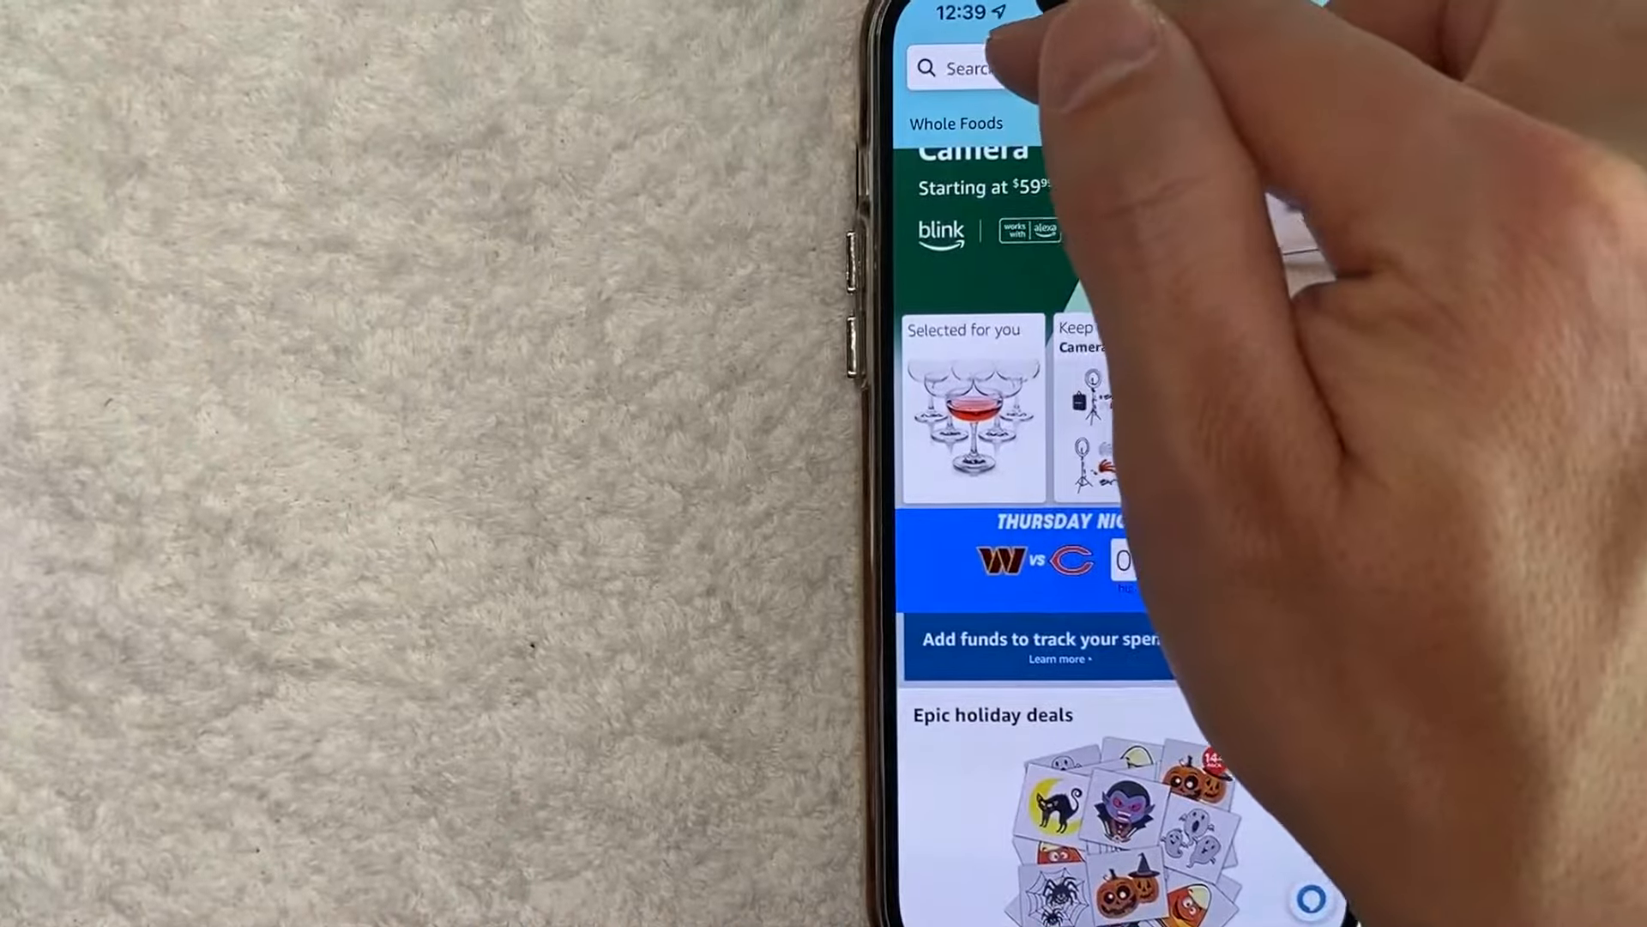
left_click(955, 67)
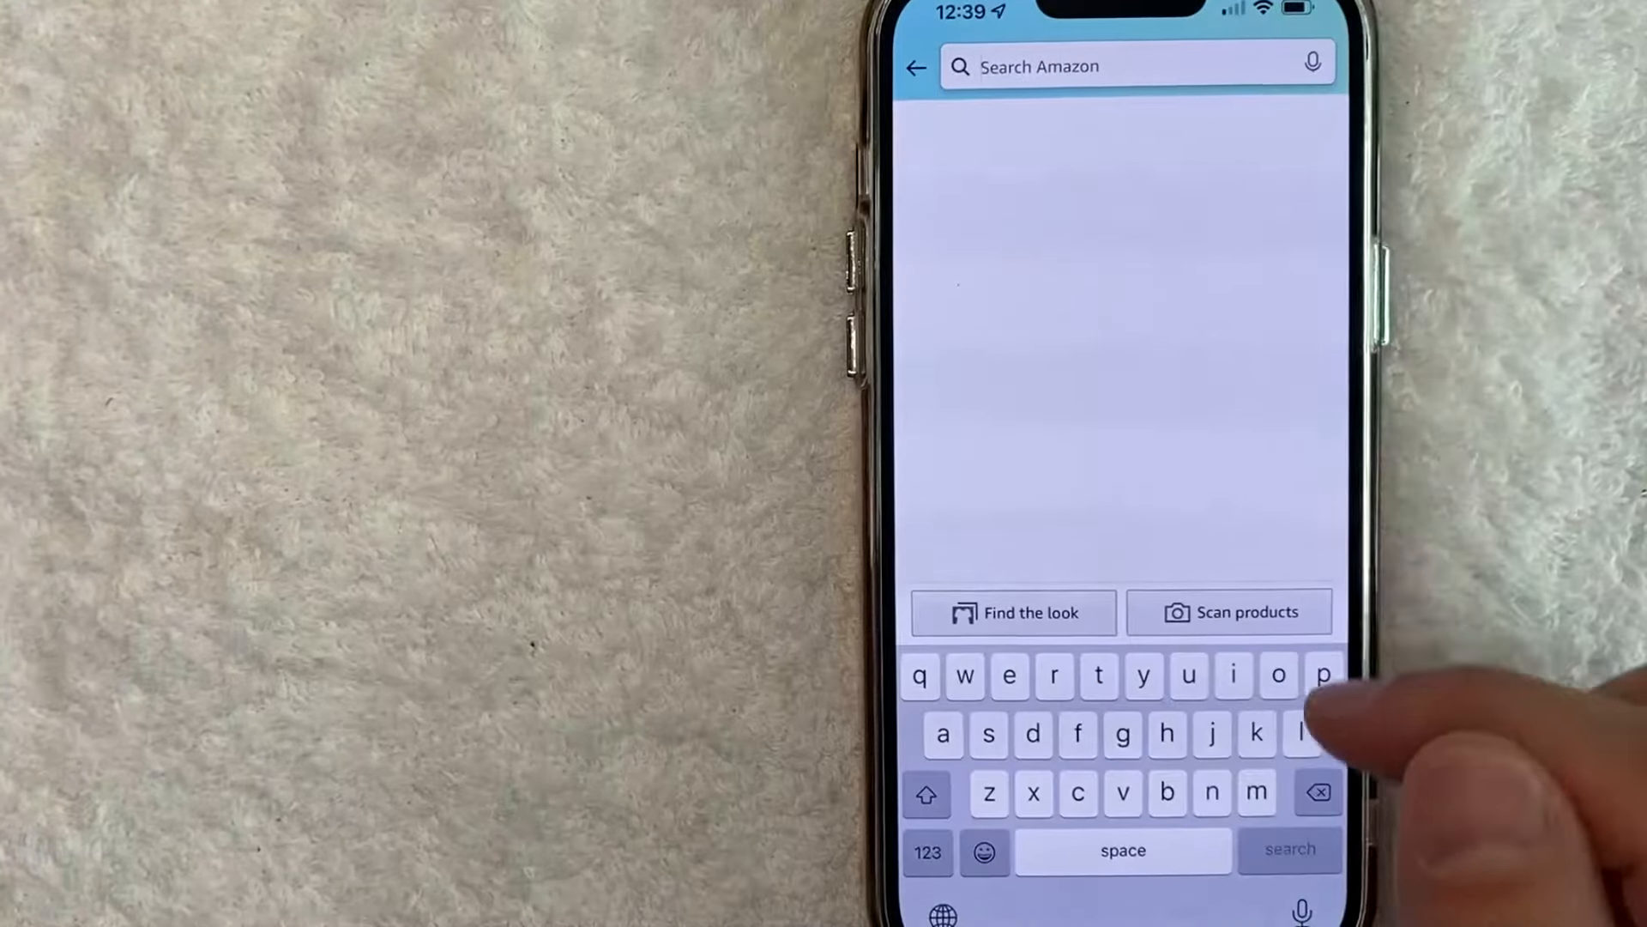
type("gif")
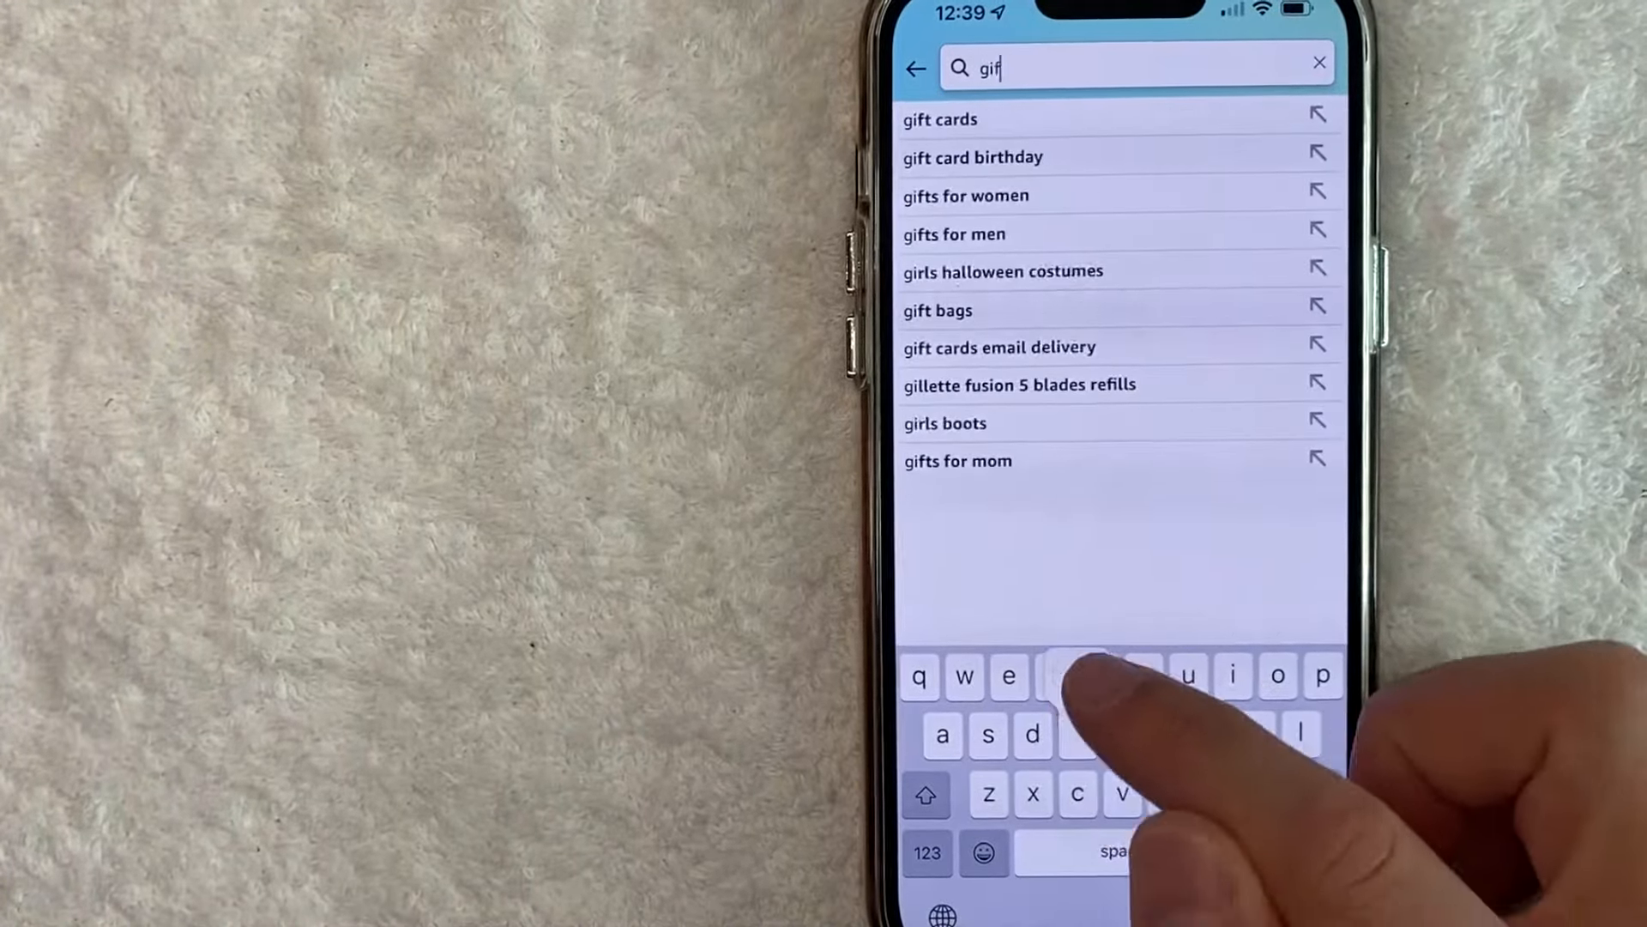
Pick the 'gift cards' suggestion and scroll the results down to the Amazon.com eGift Card.
left_click(940, 118)
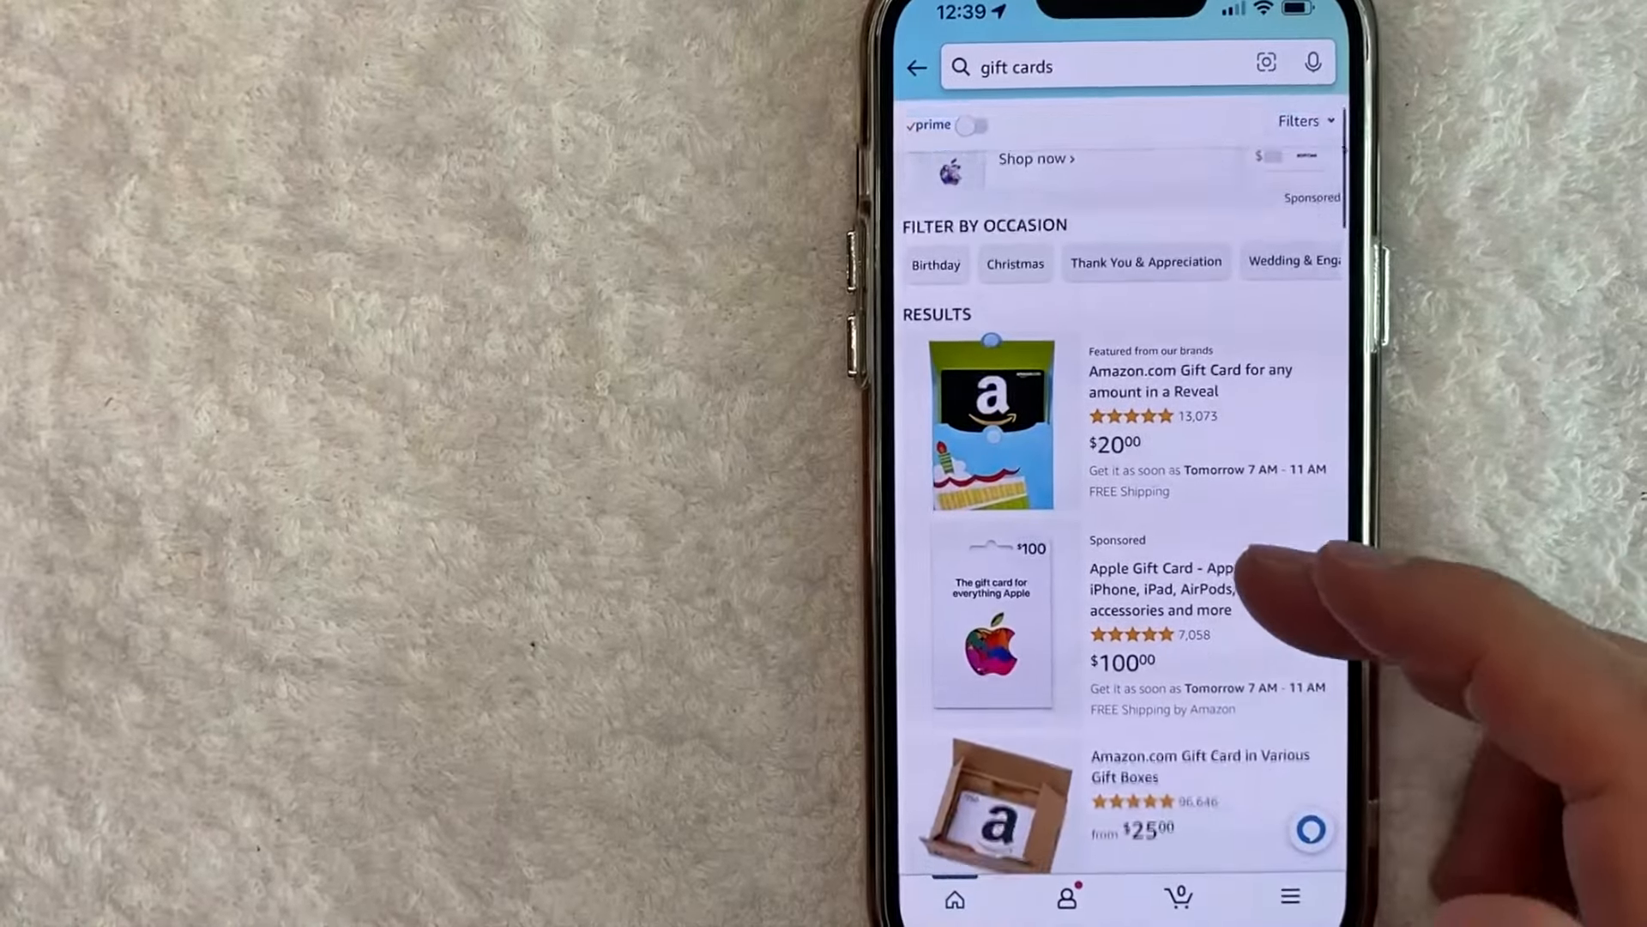
scroll("down", 3)
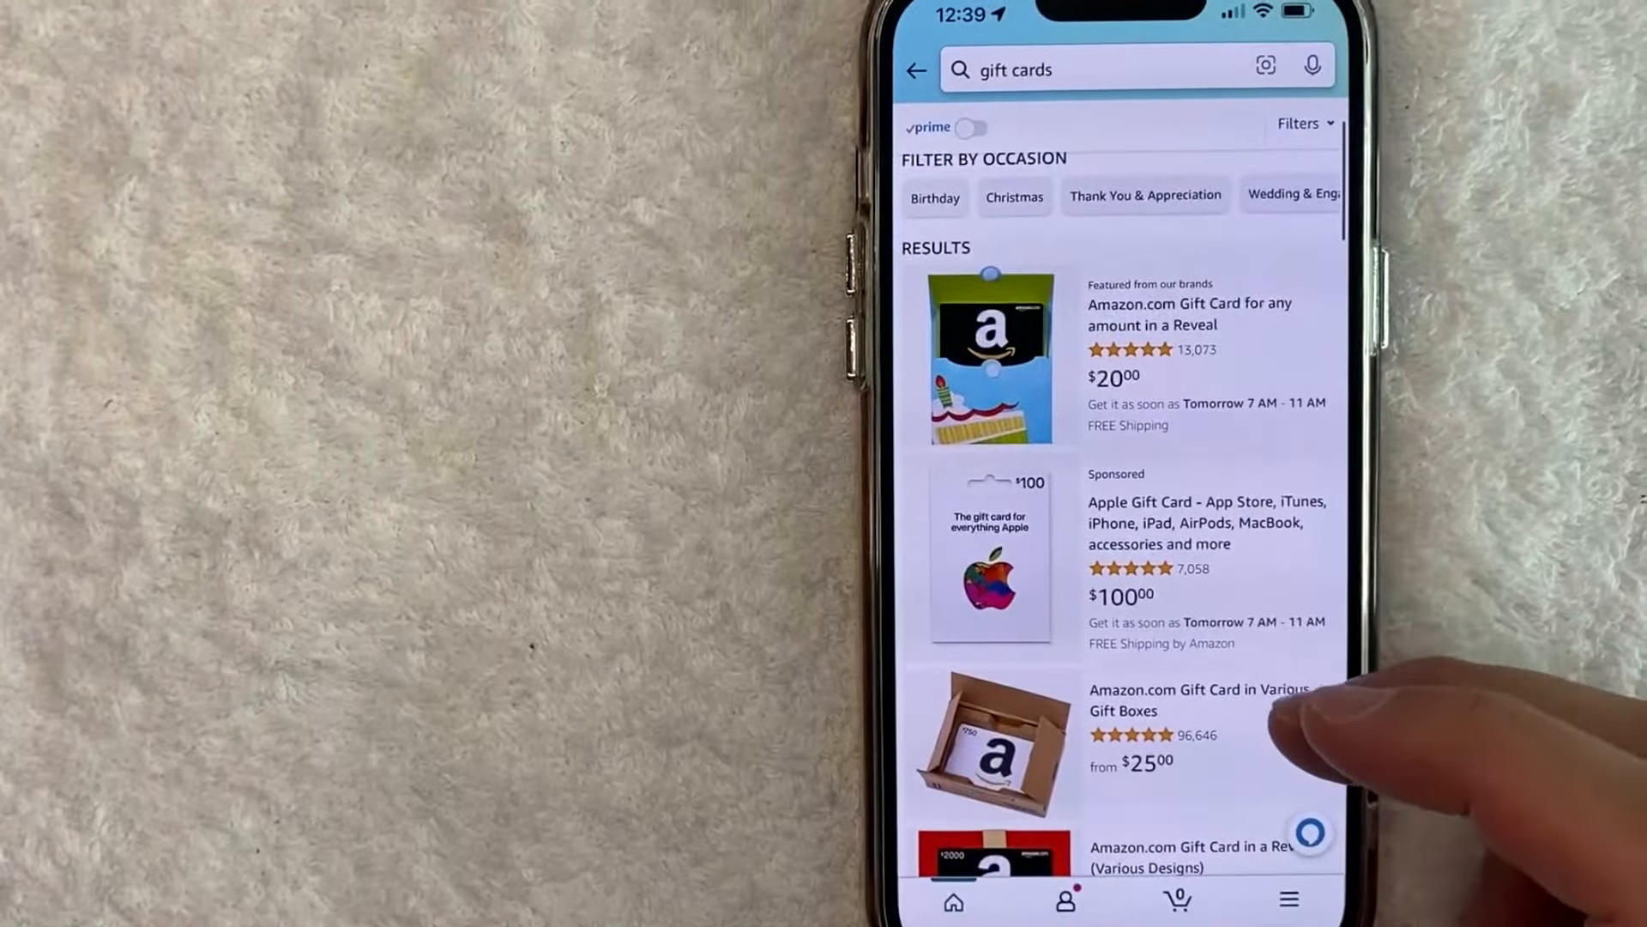
scroll("down", 3)
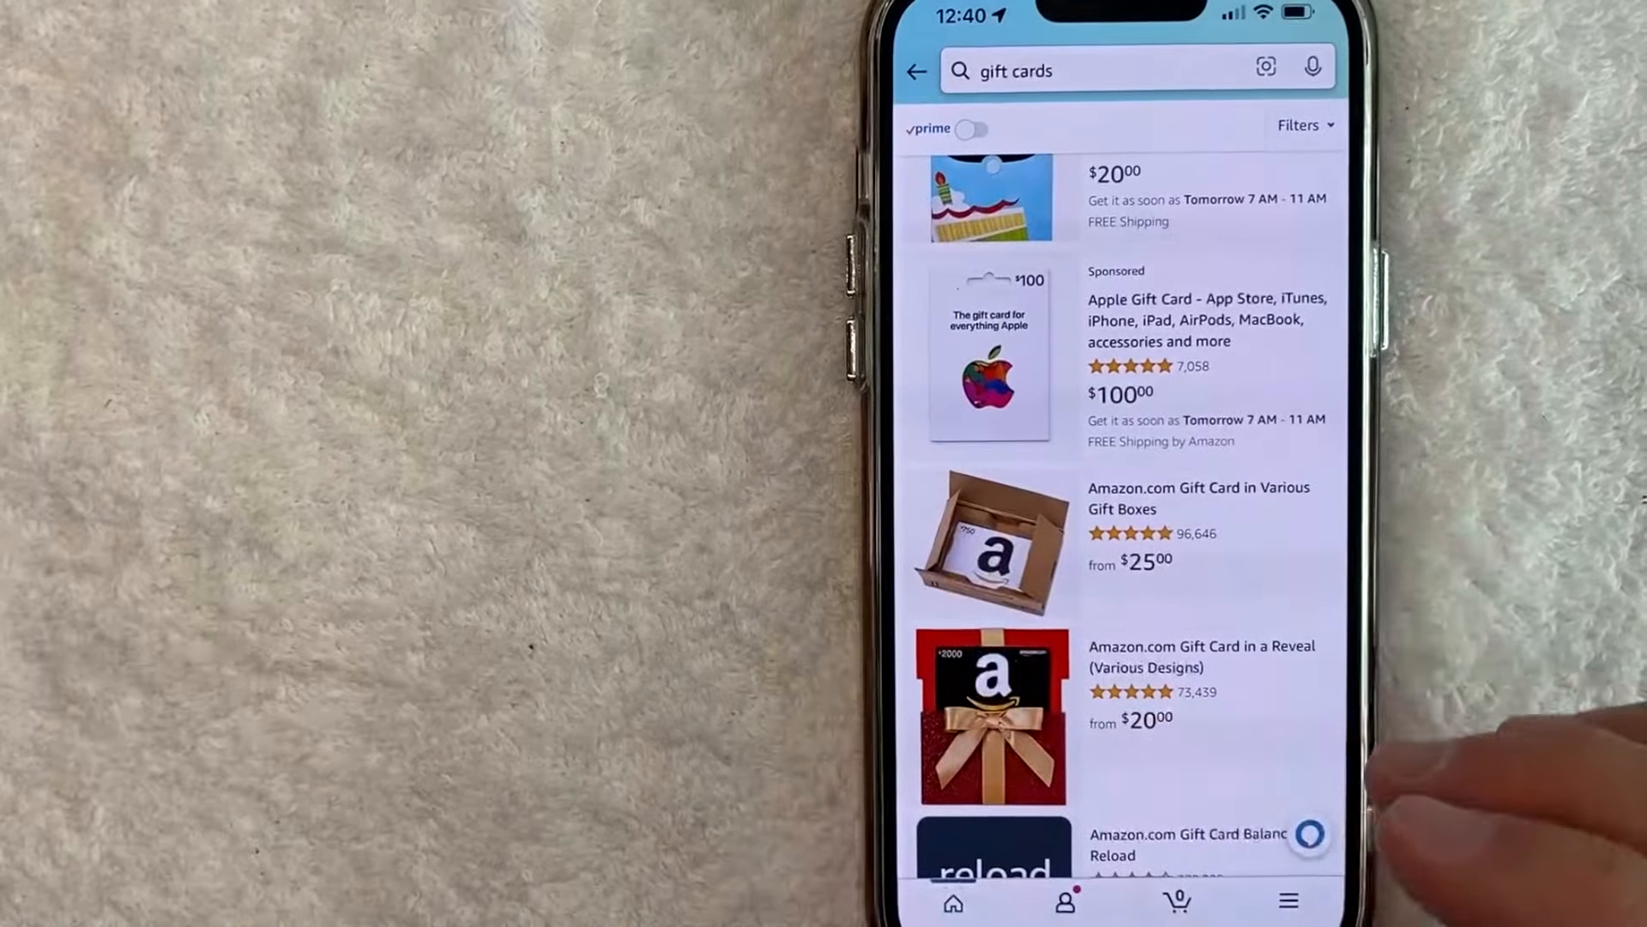
scroll("down", 3)
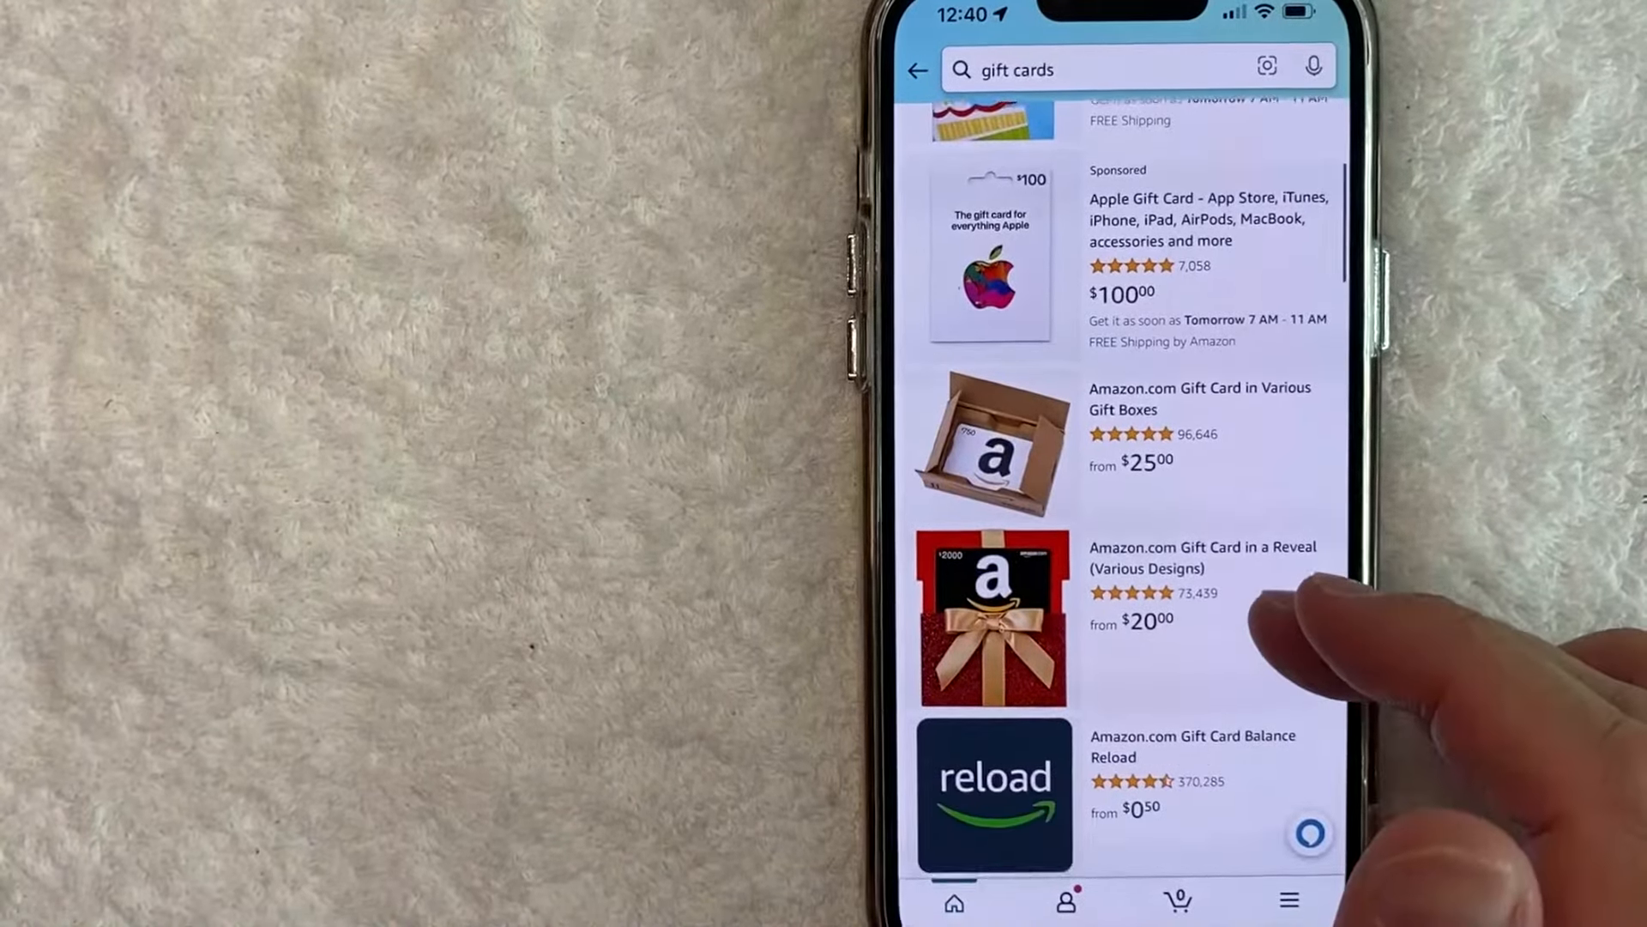
scroll("down", 3)
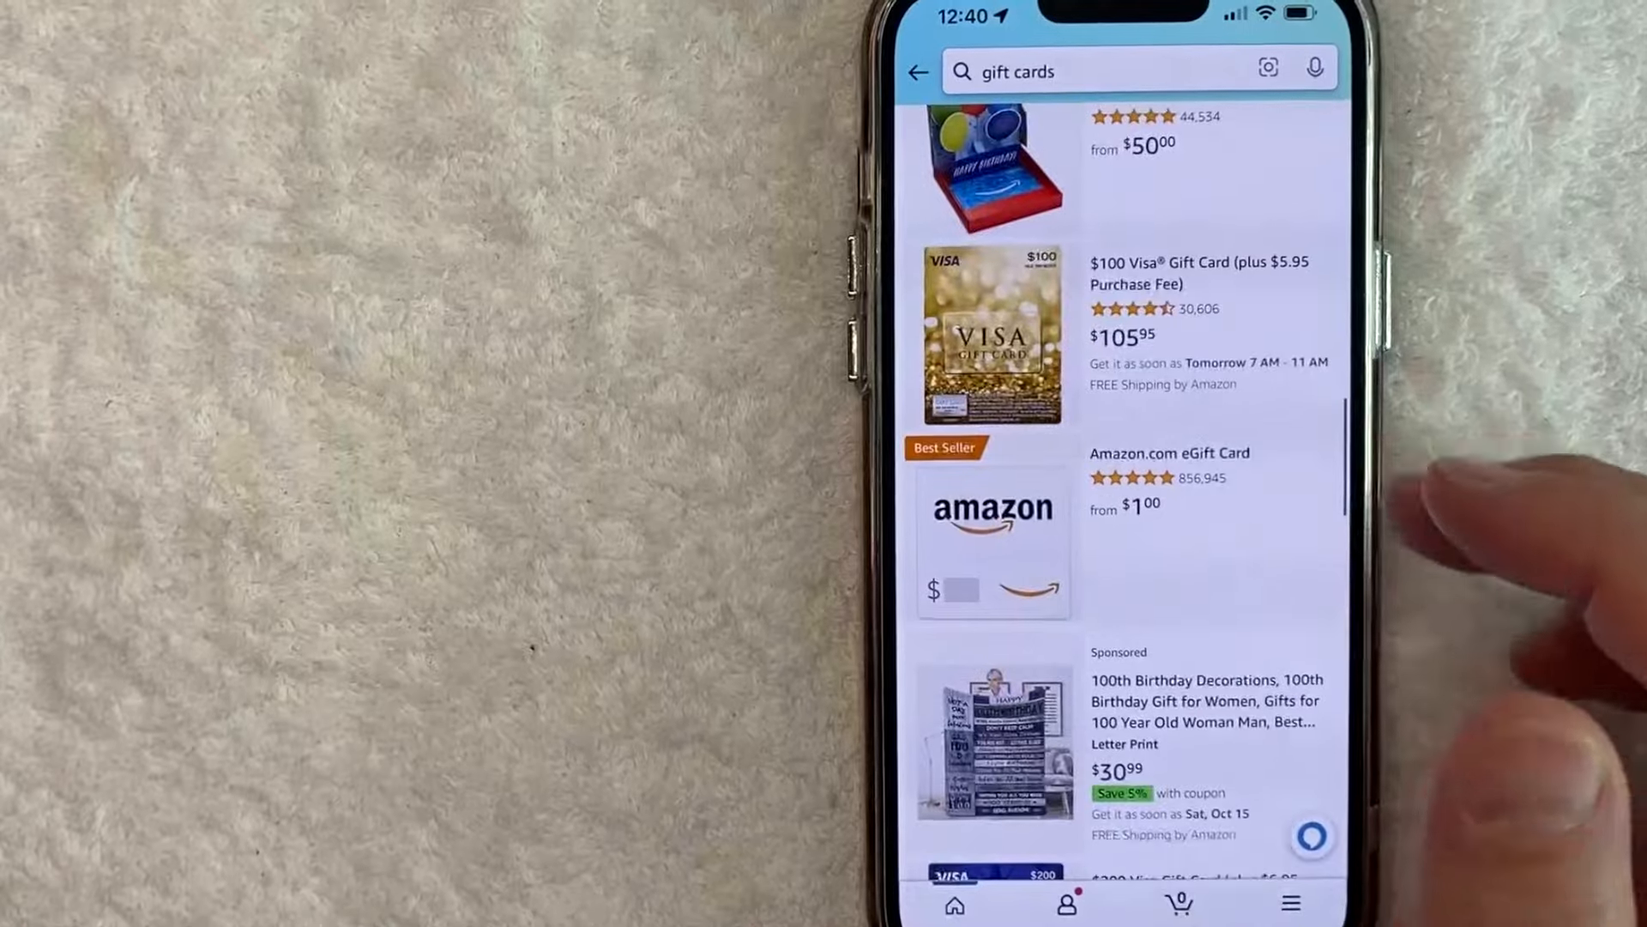
mouse_move(1260, 546)
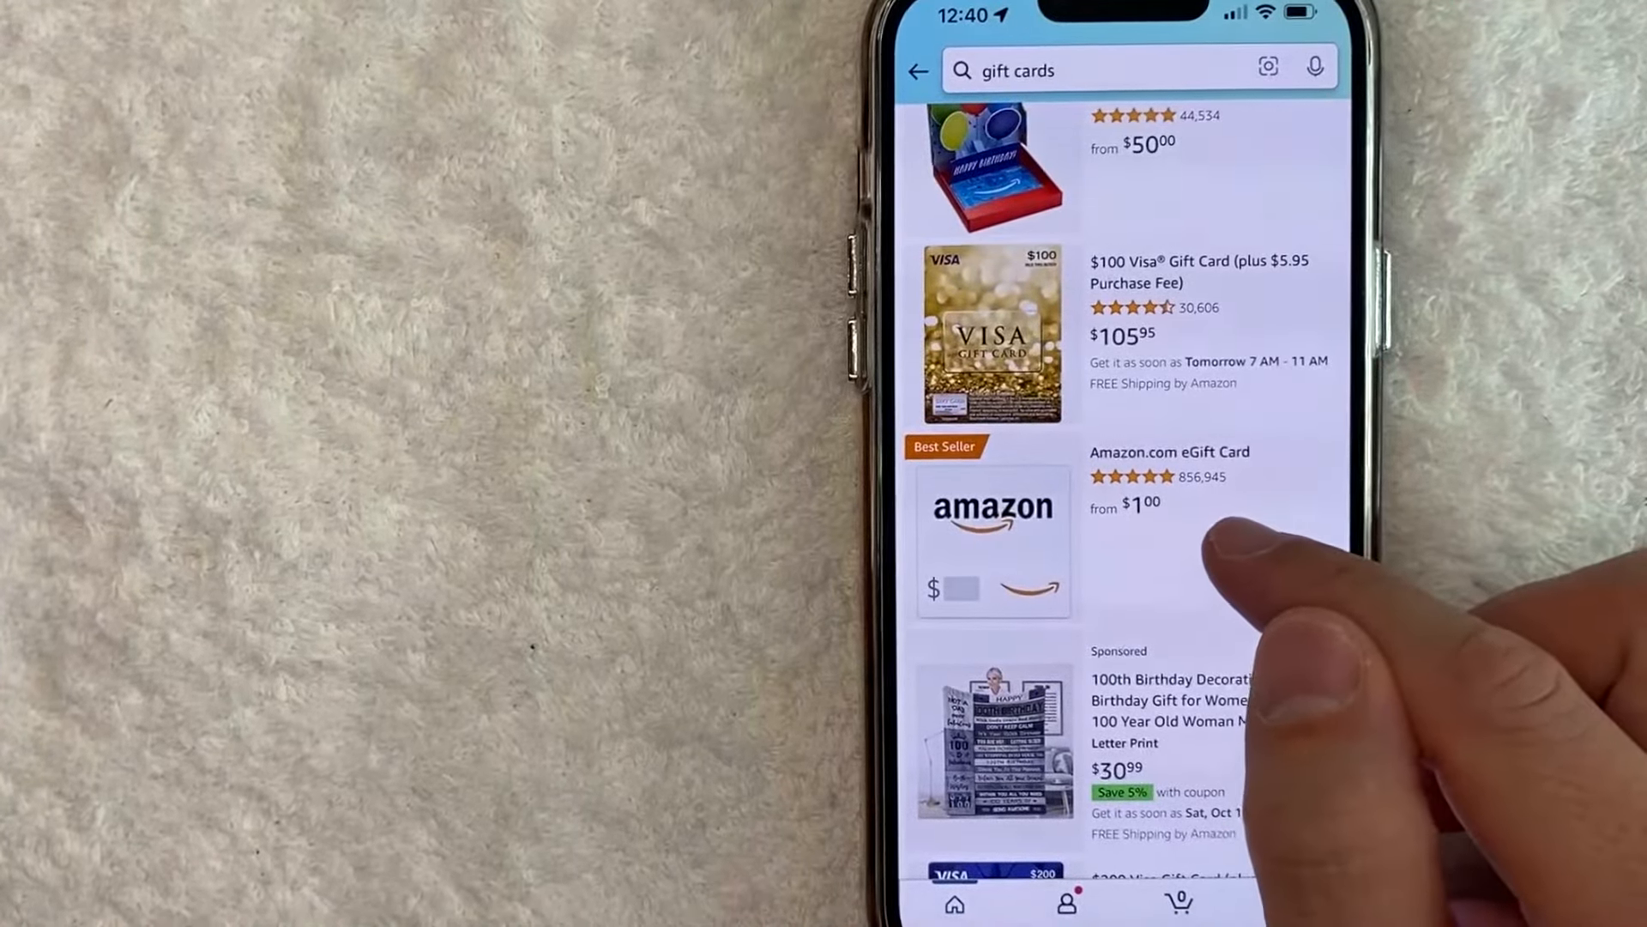
mouse_move(1208, 515)
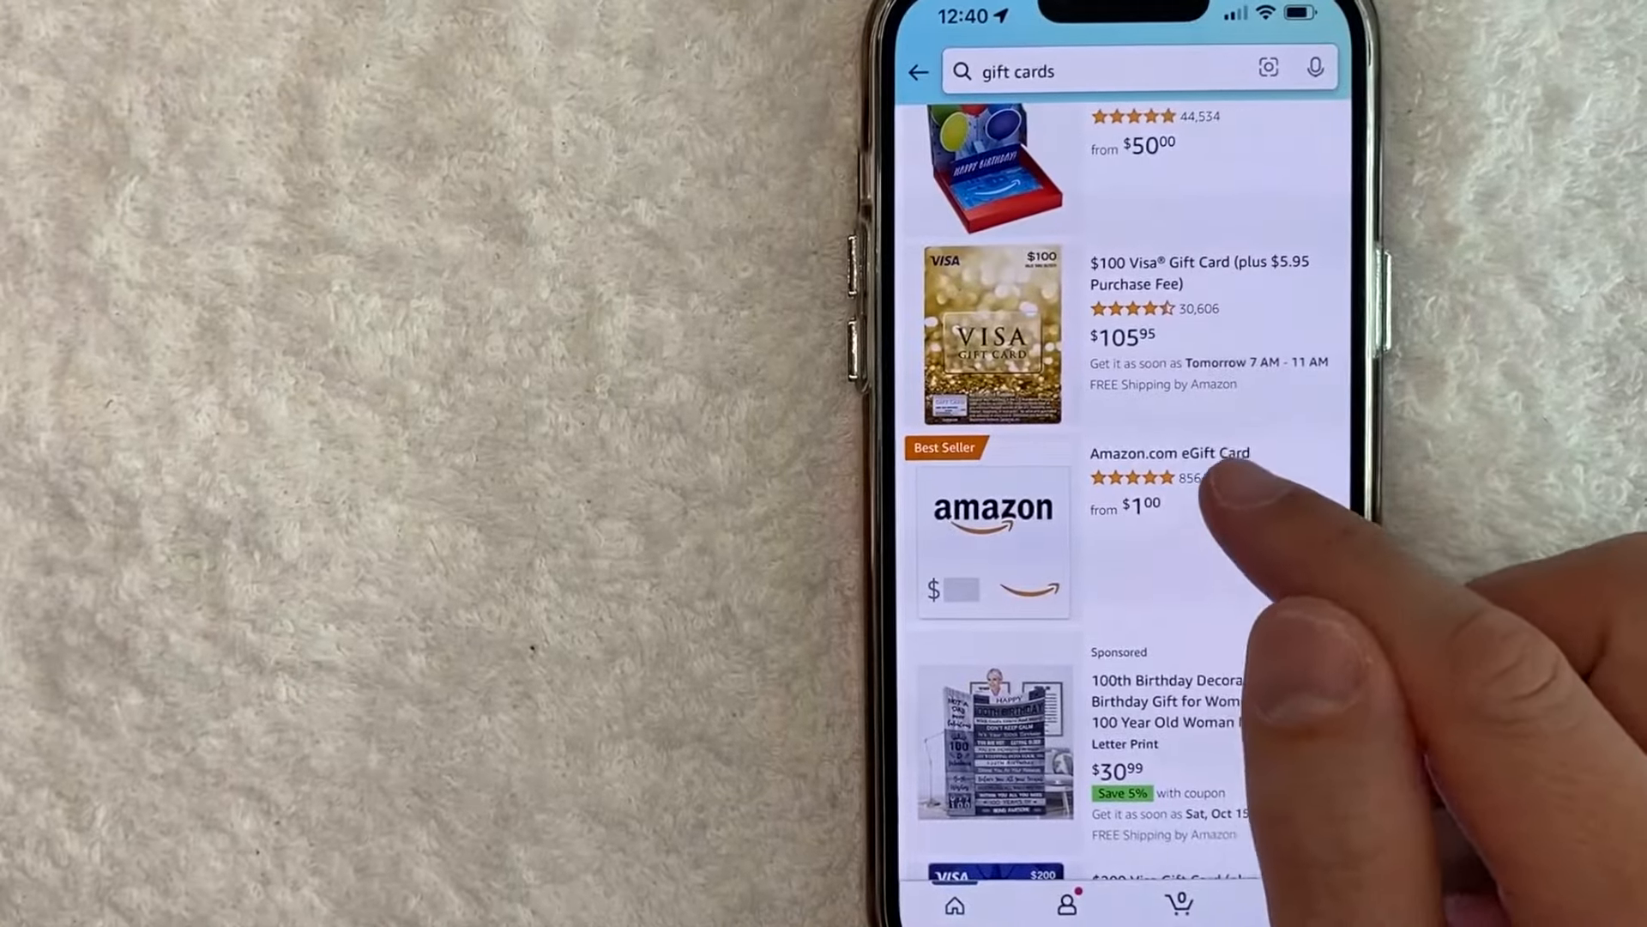
Open the Amazon.com eGift Card, preview Your Photo/Video designs, then return to Standard designs.
left_click(992, 539)
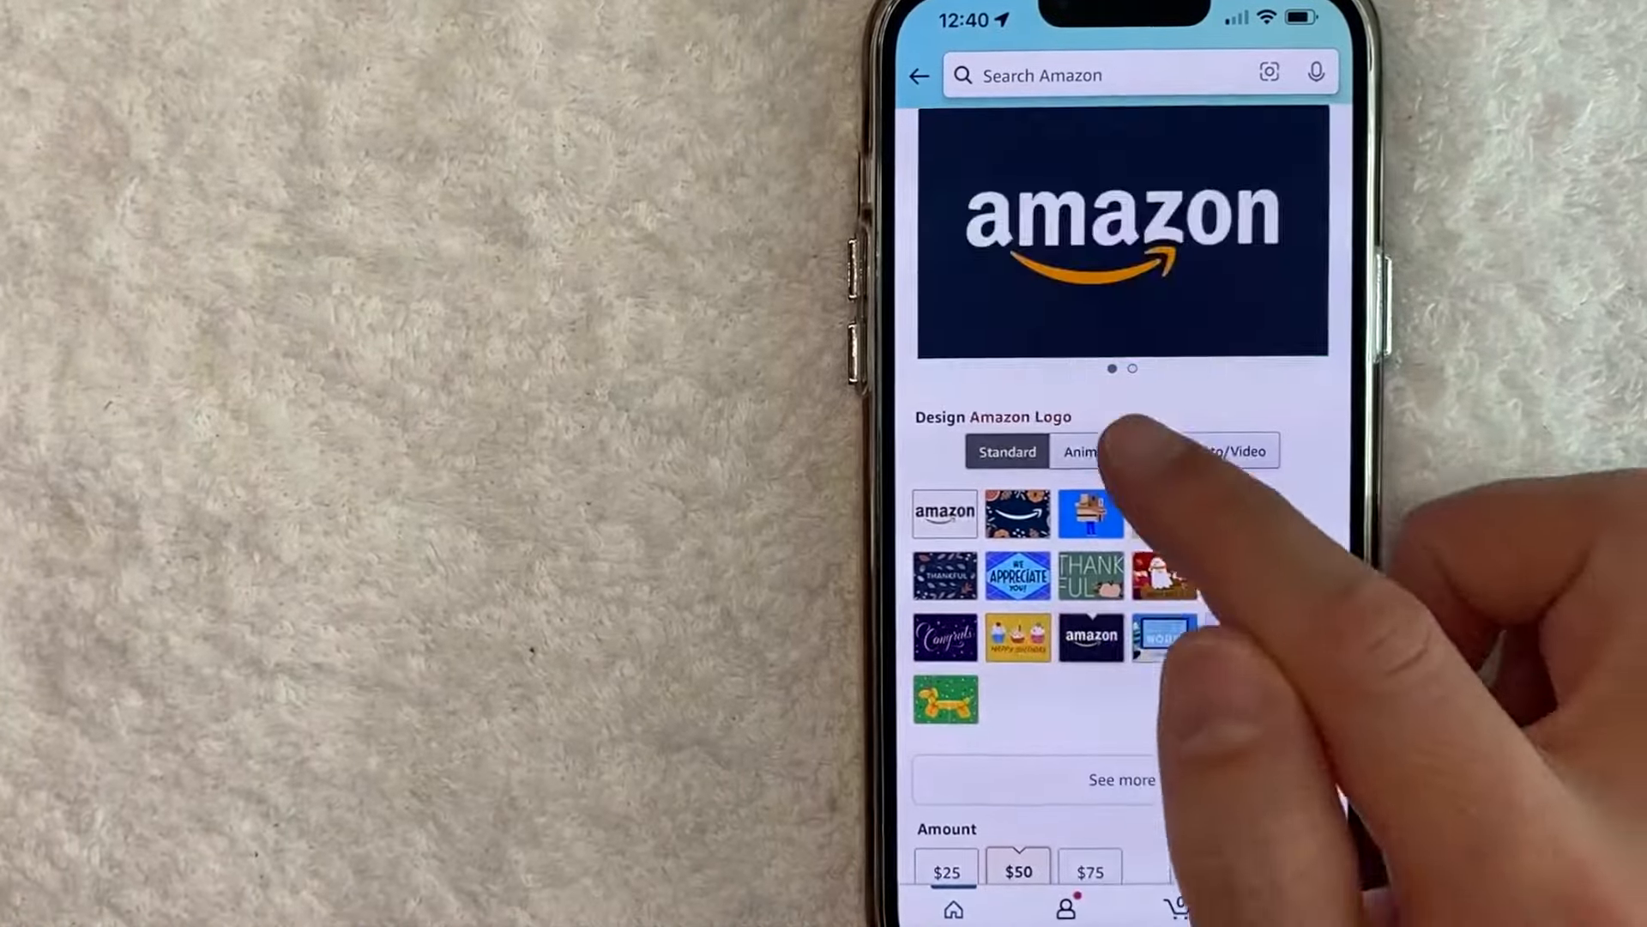
left_click(1092, 450)
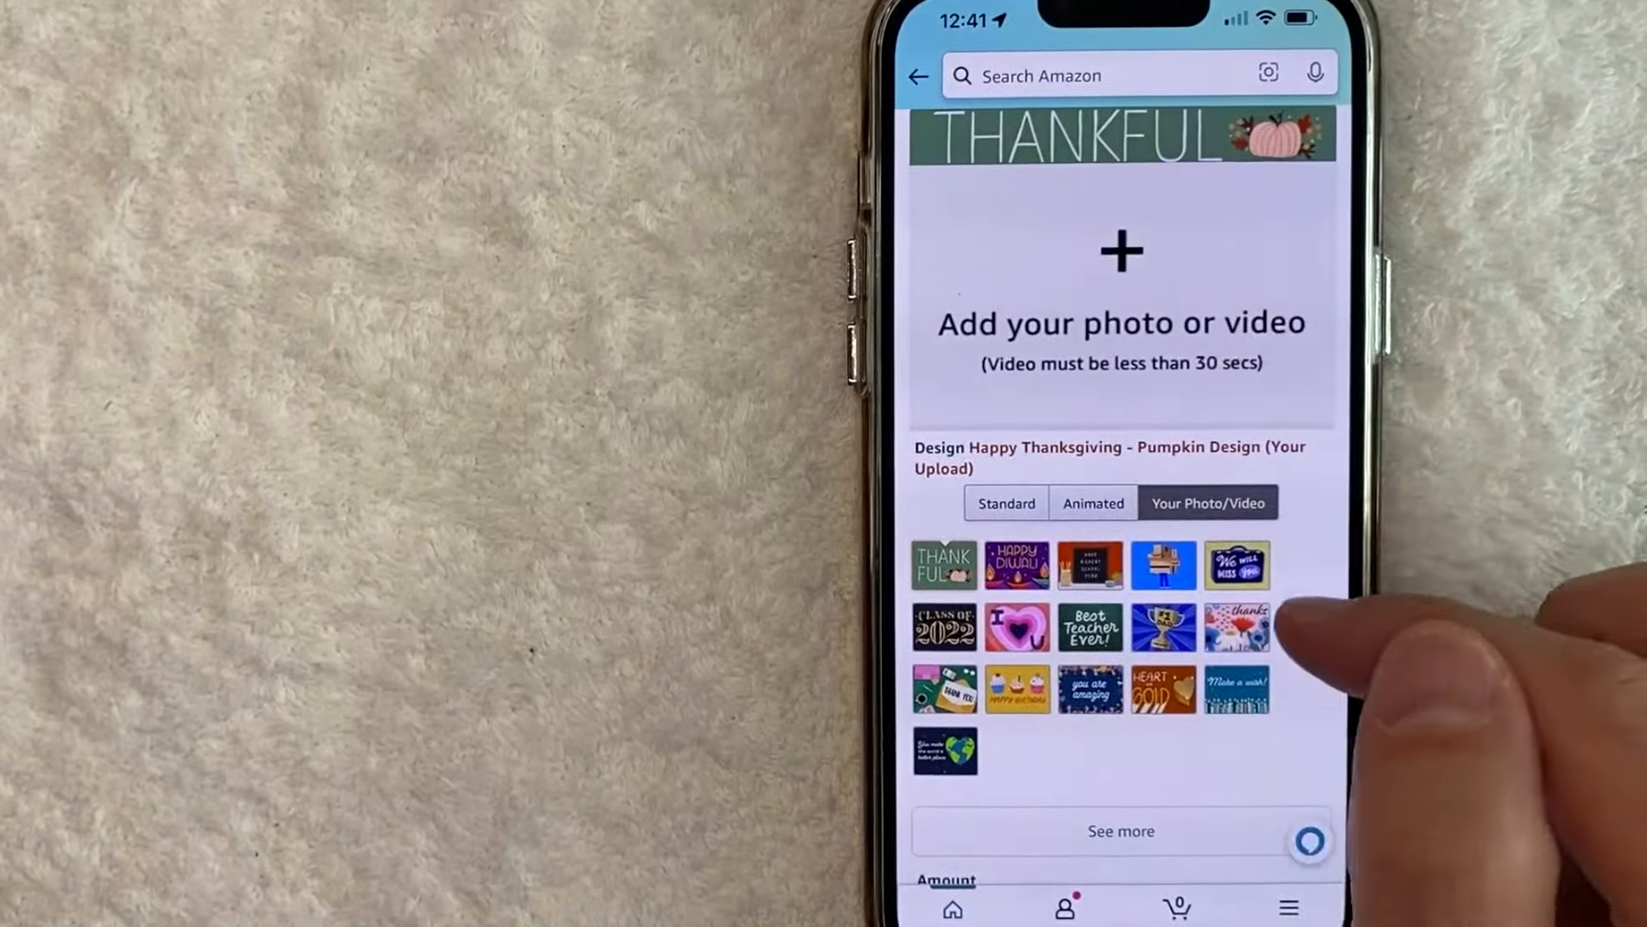
left_click(1004, 383)
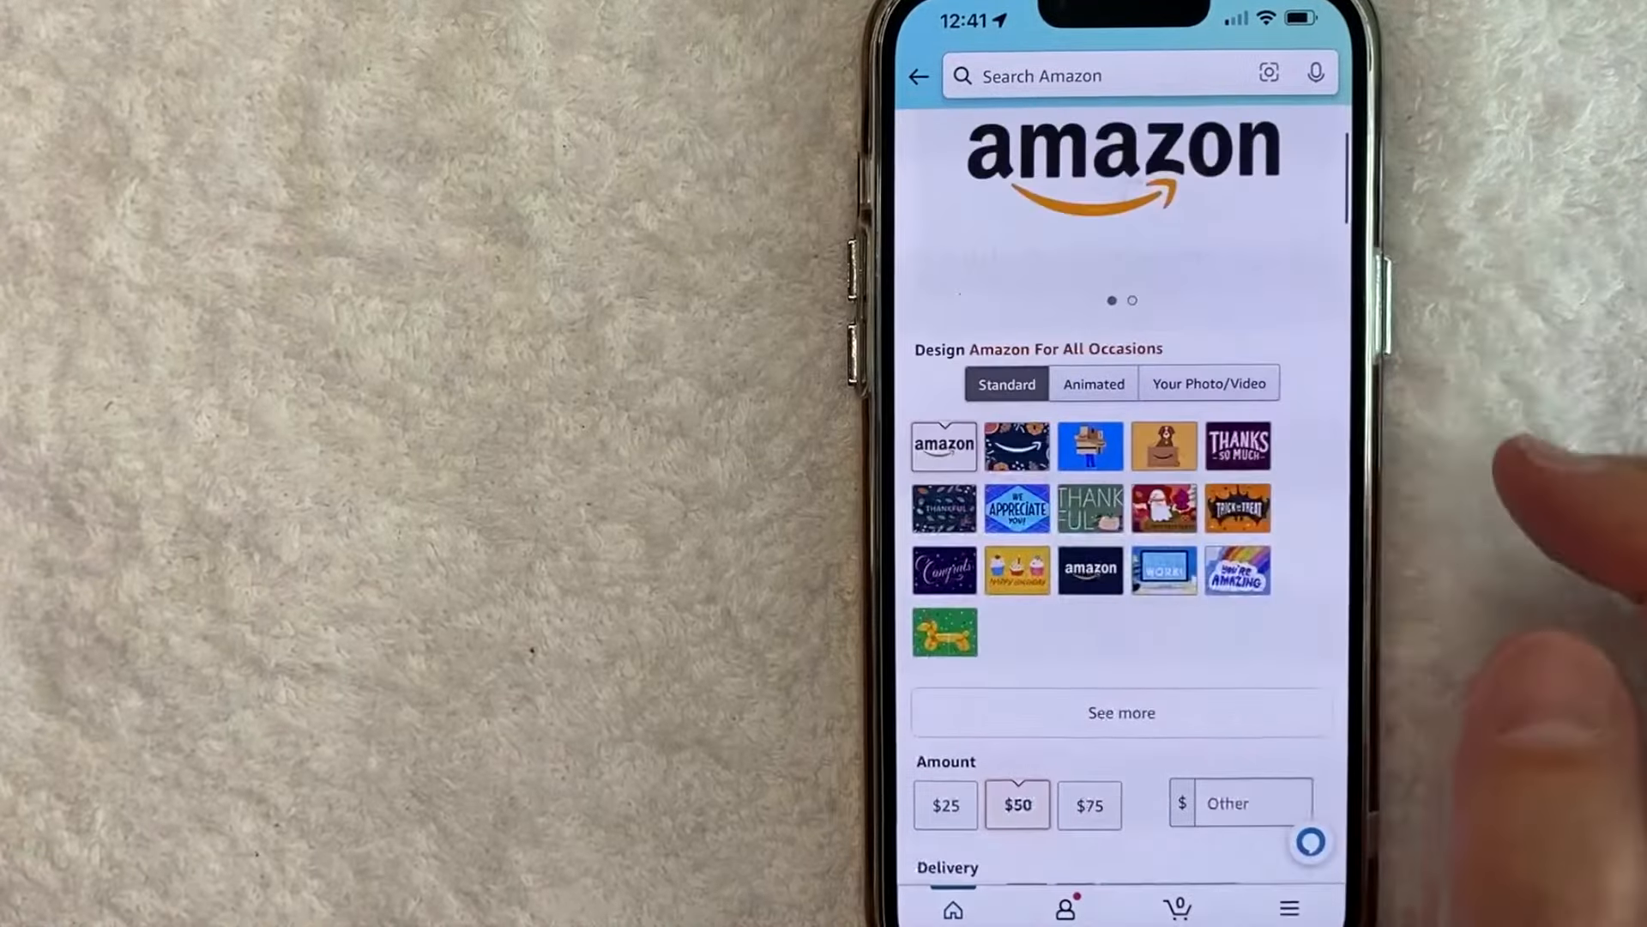
scroll("down", 3)
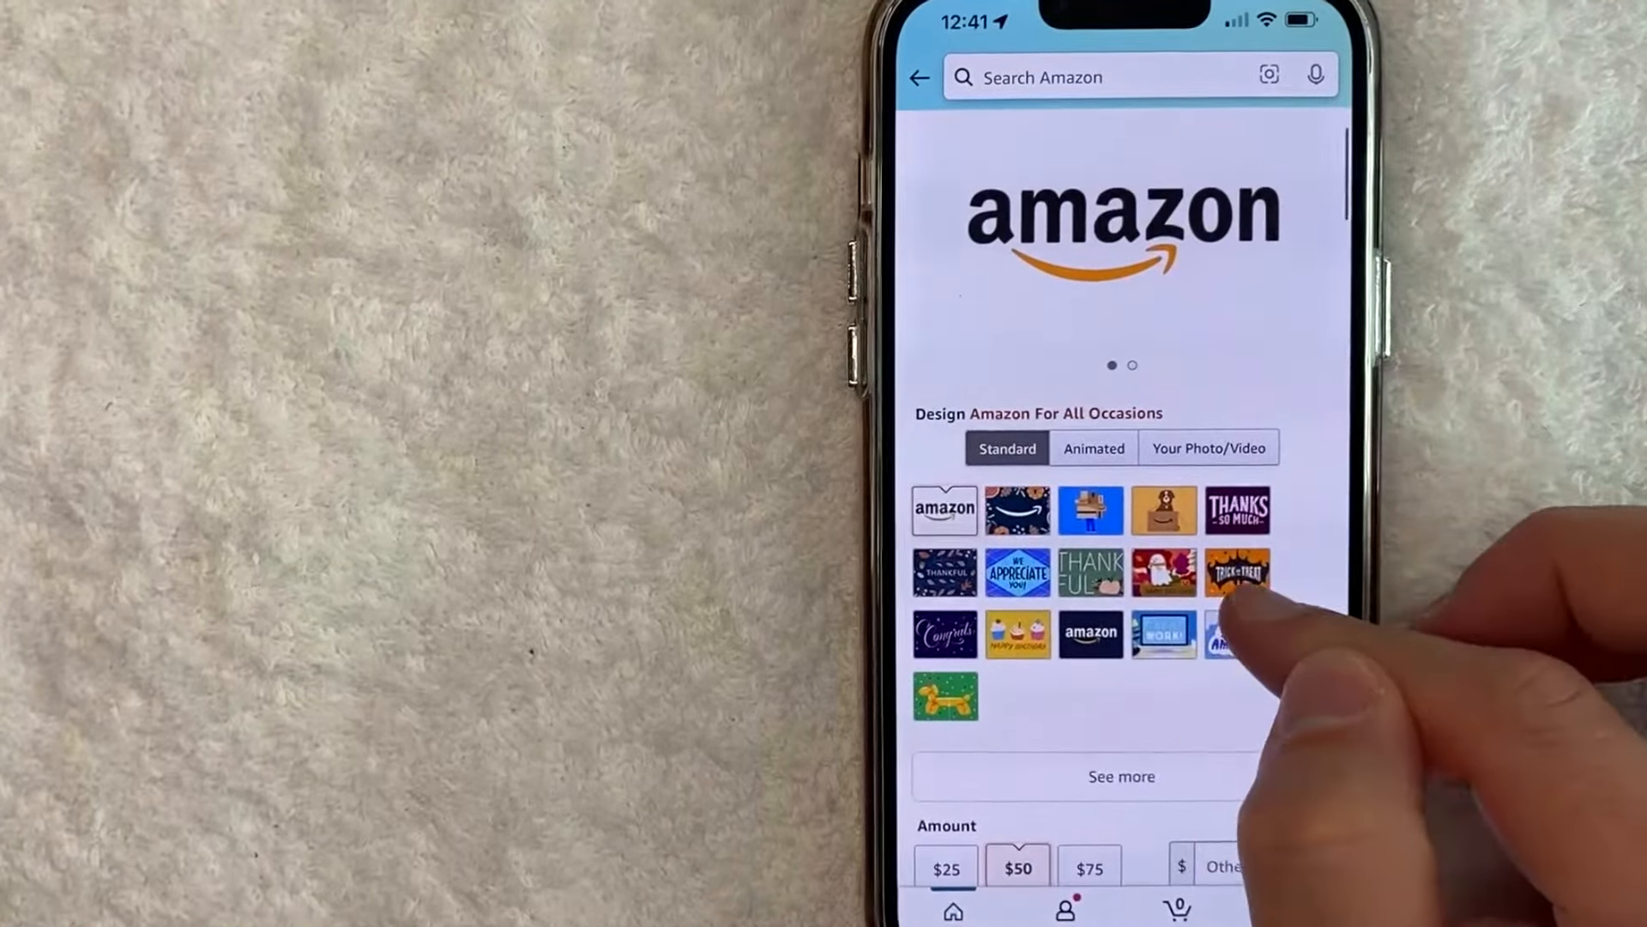
scroll("down", 3)
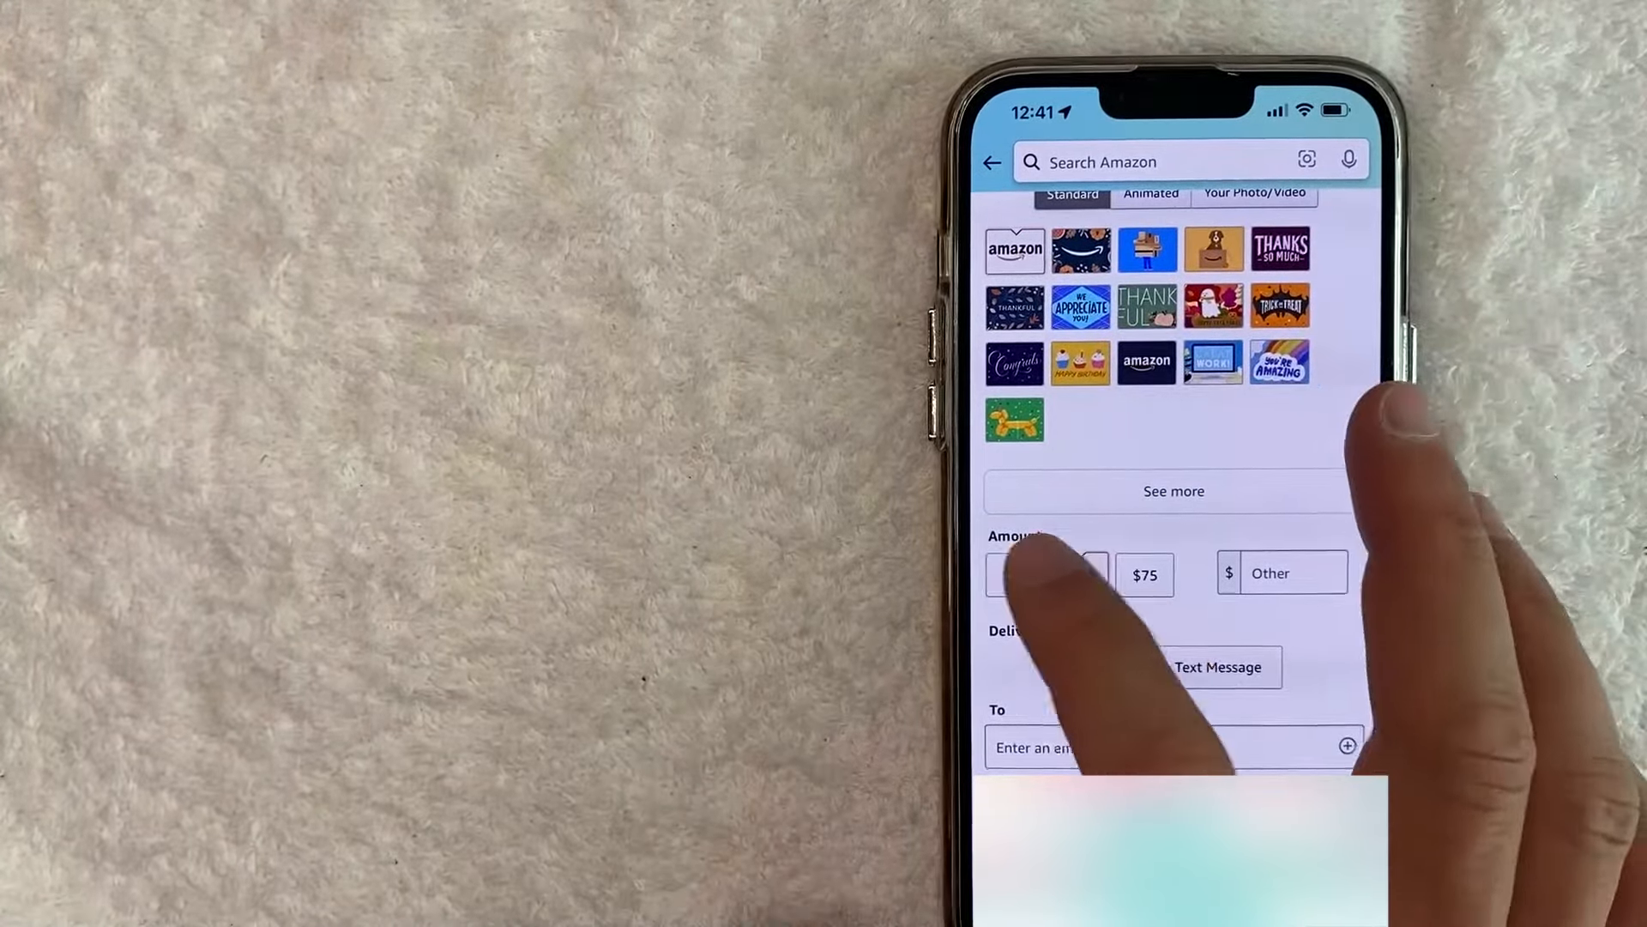
Enter a custom $3.00 amount and set delivery to Email after trying Text Message.
left_click(1143, 575)
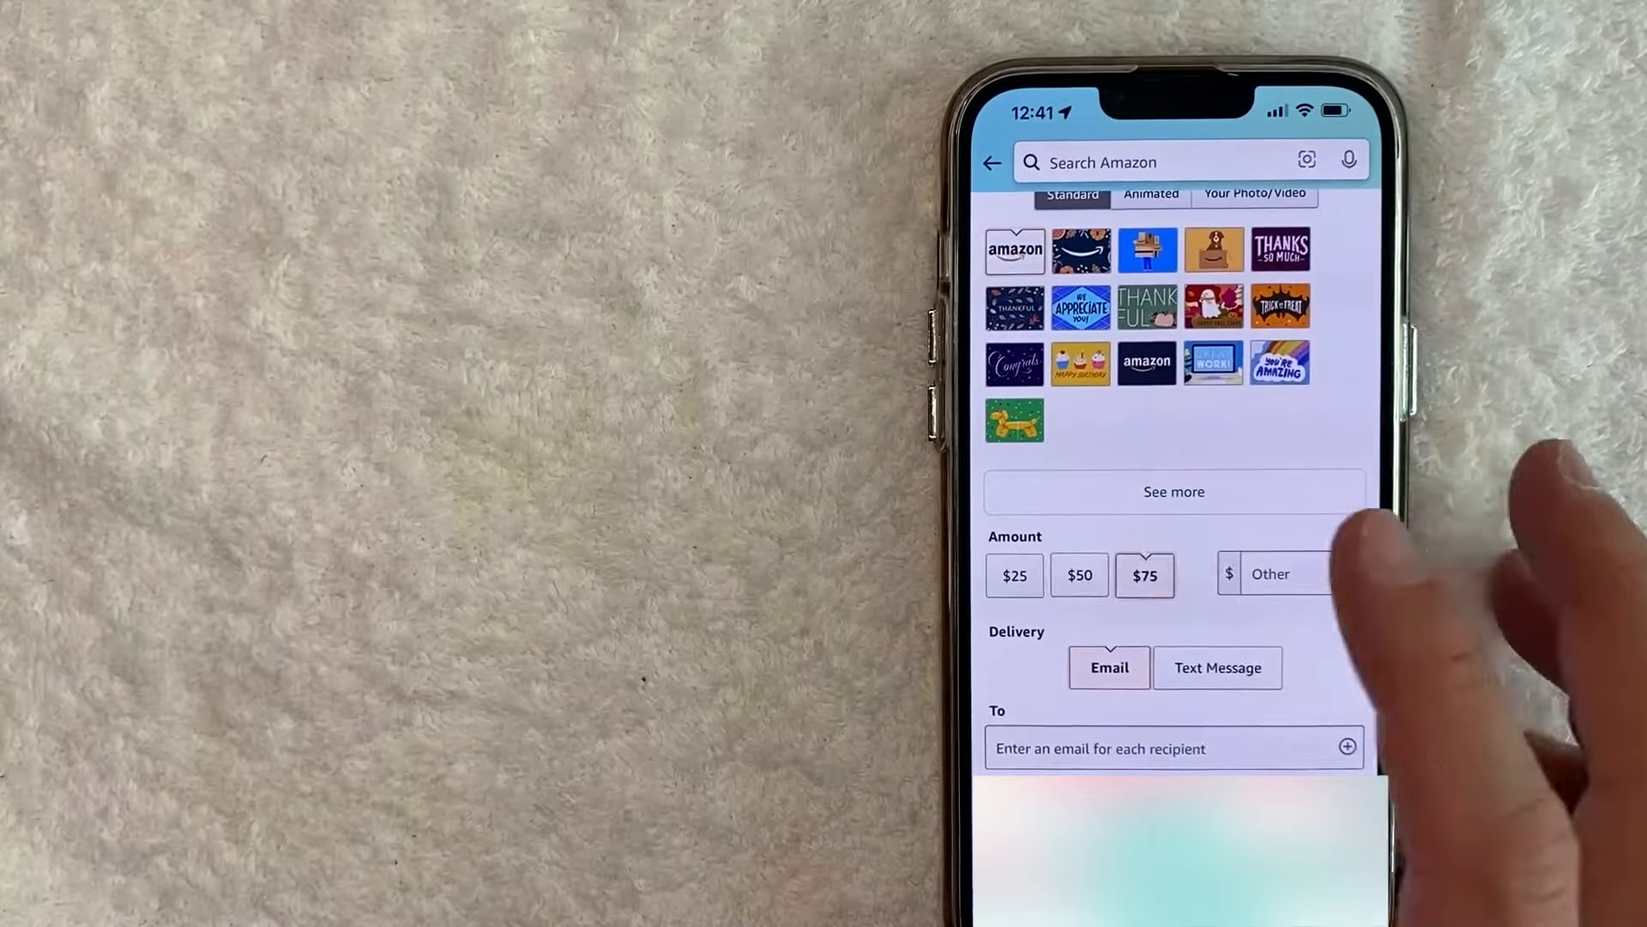
left_click(1272, 572)
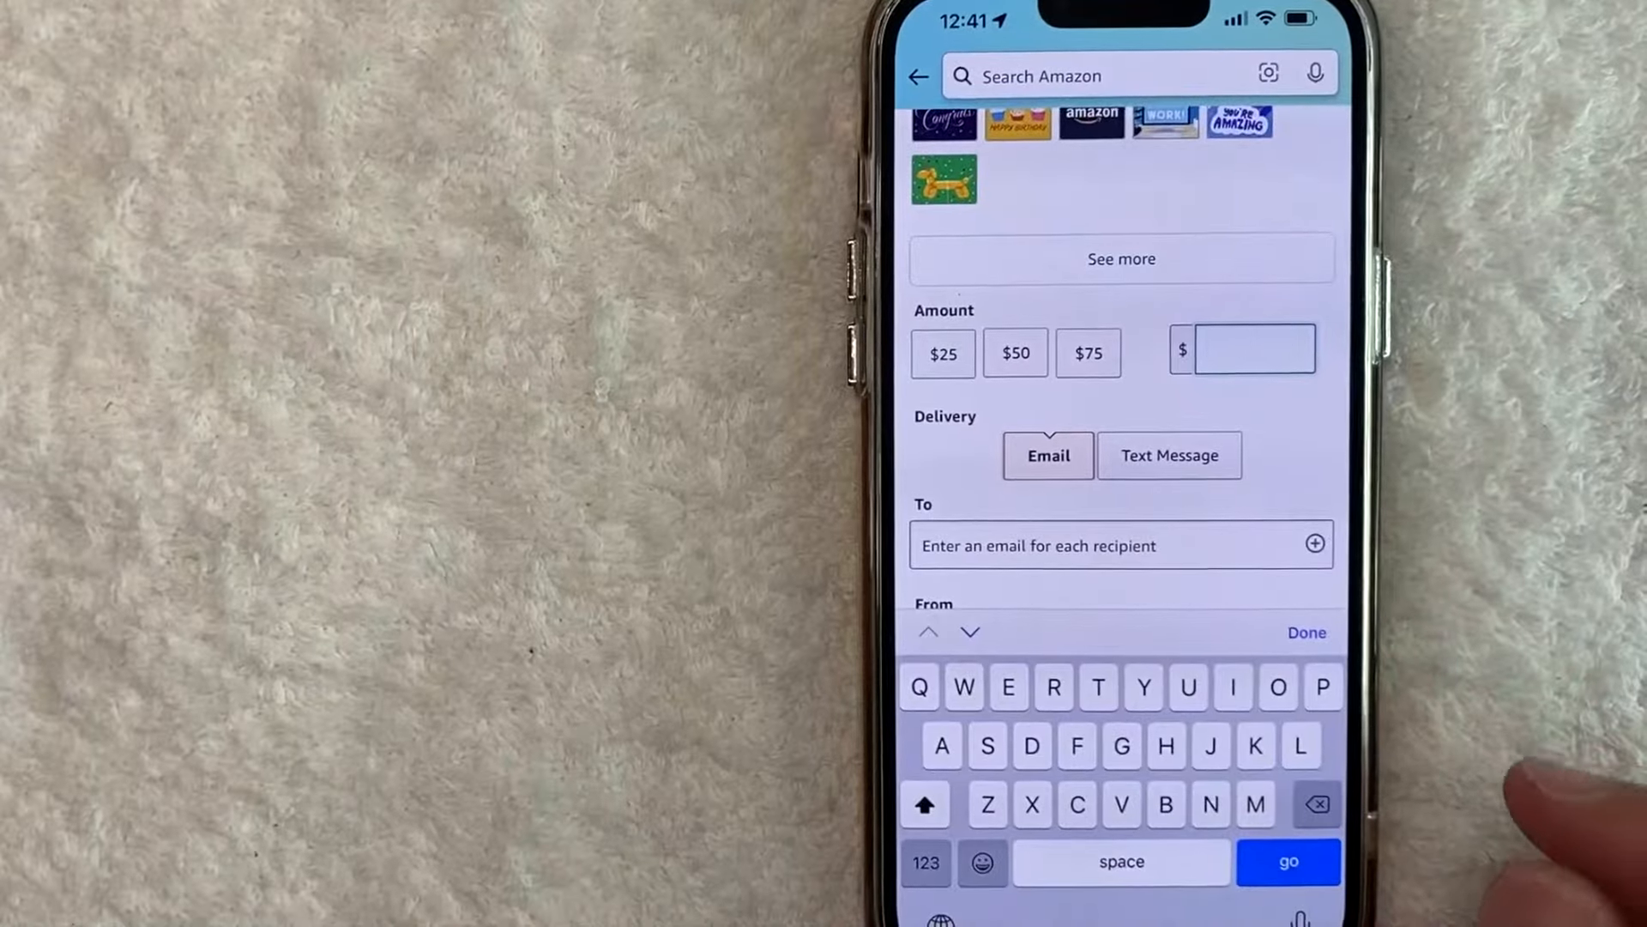
left_click(925, 862)
type("3")
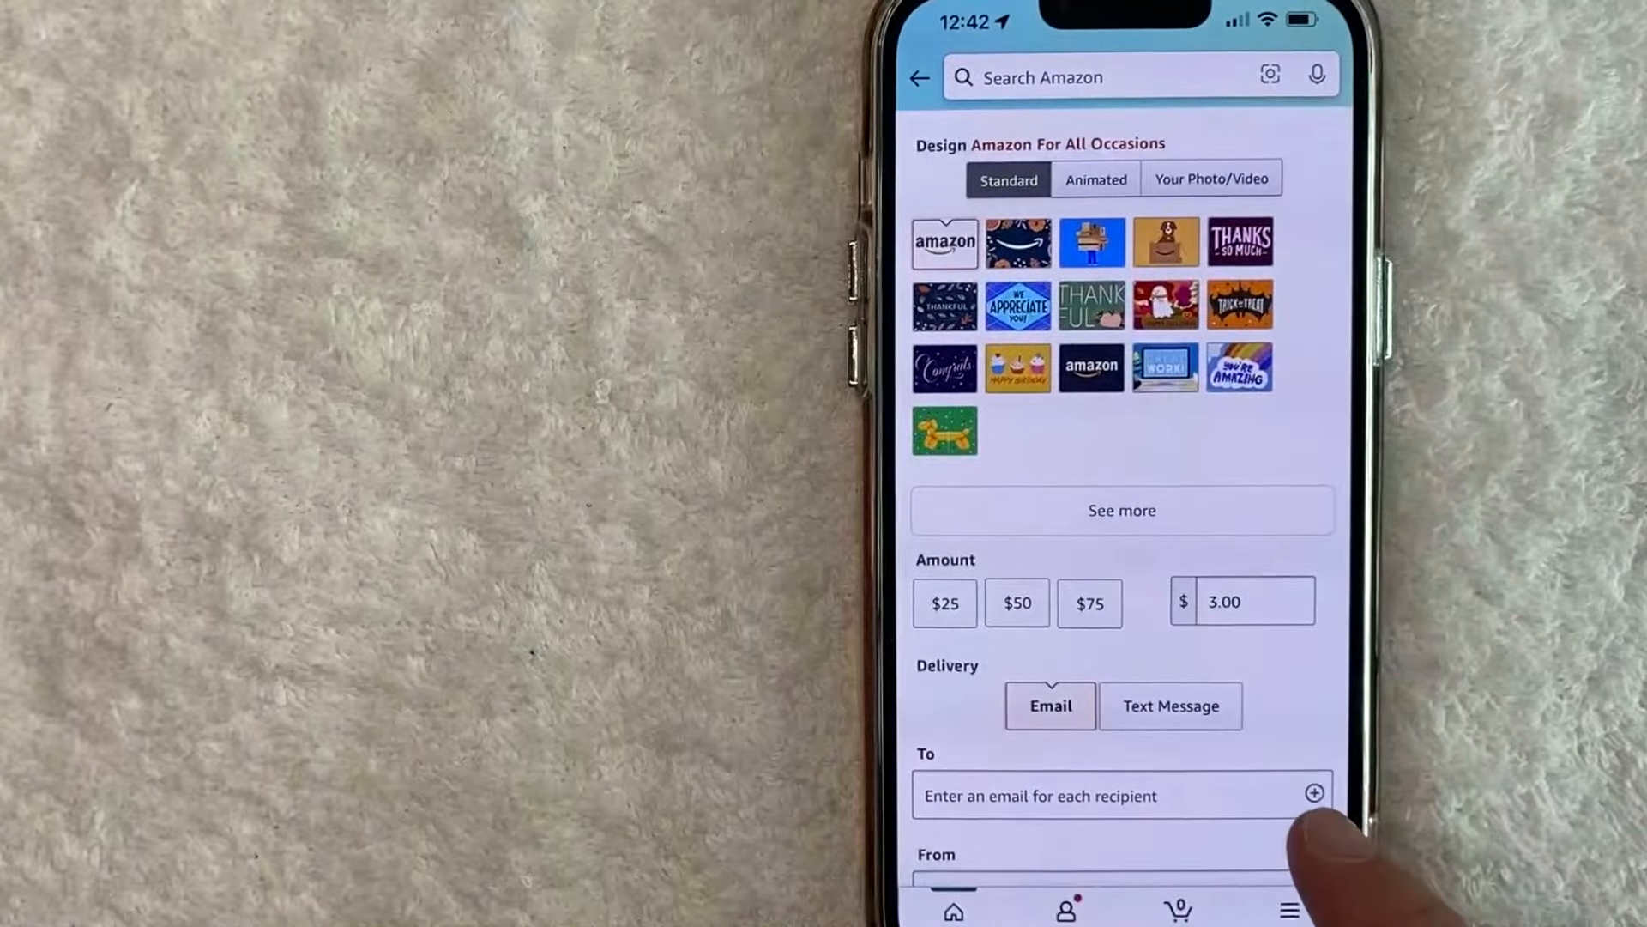
left_click(1170, 705)
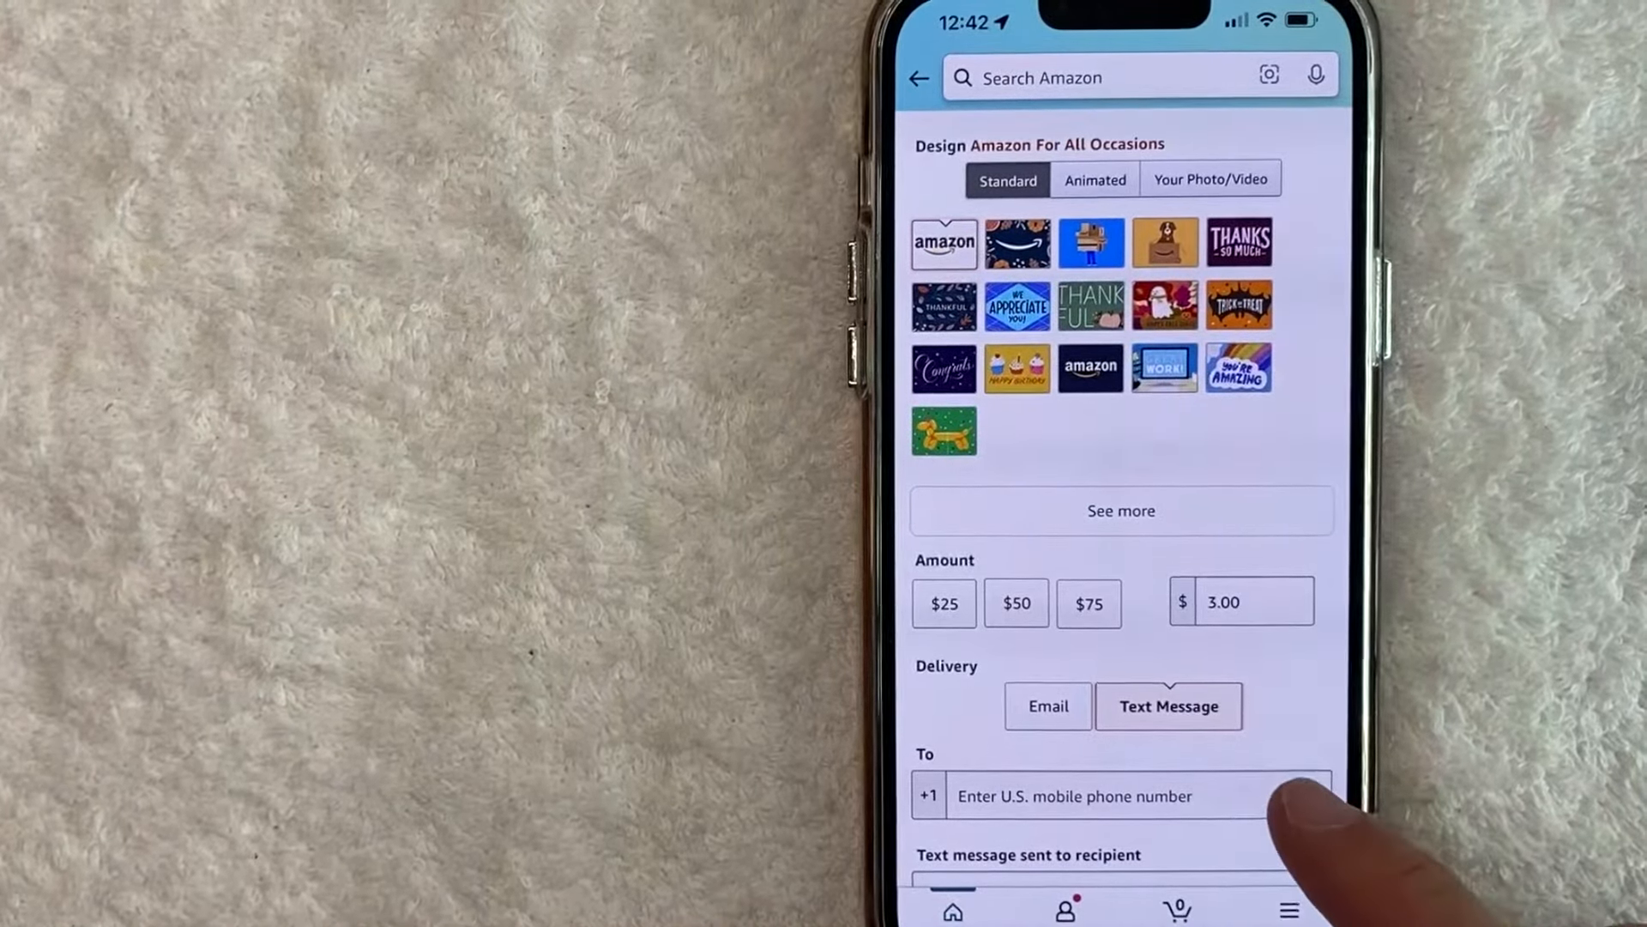
left_click(1048, 706)
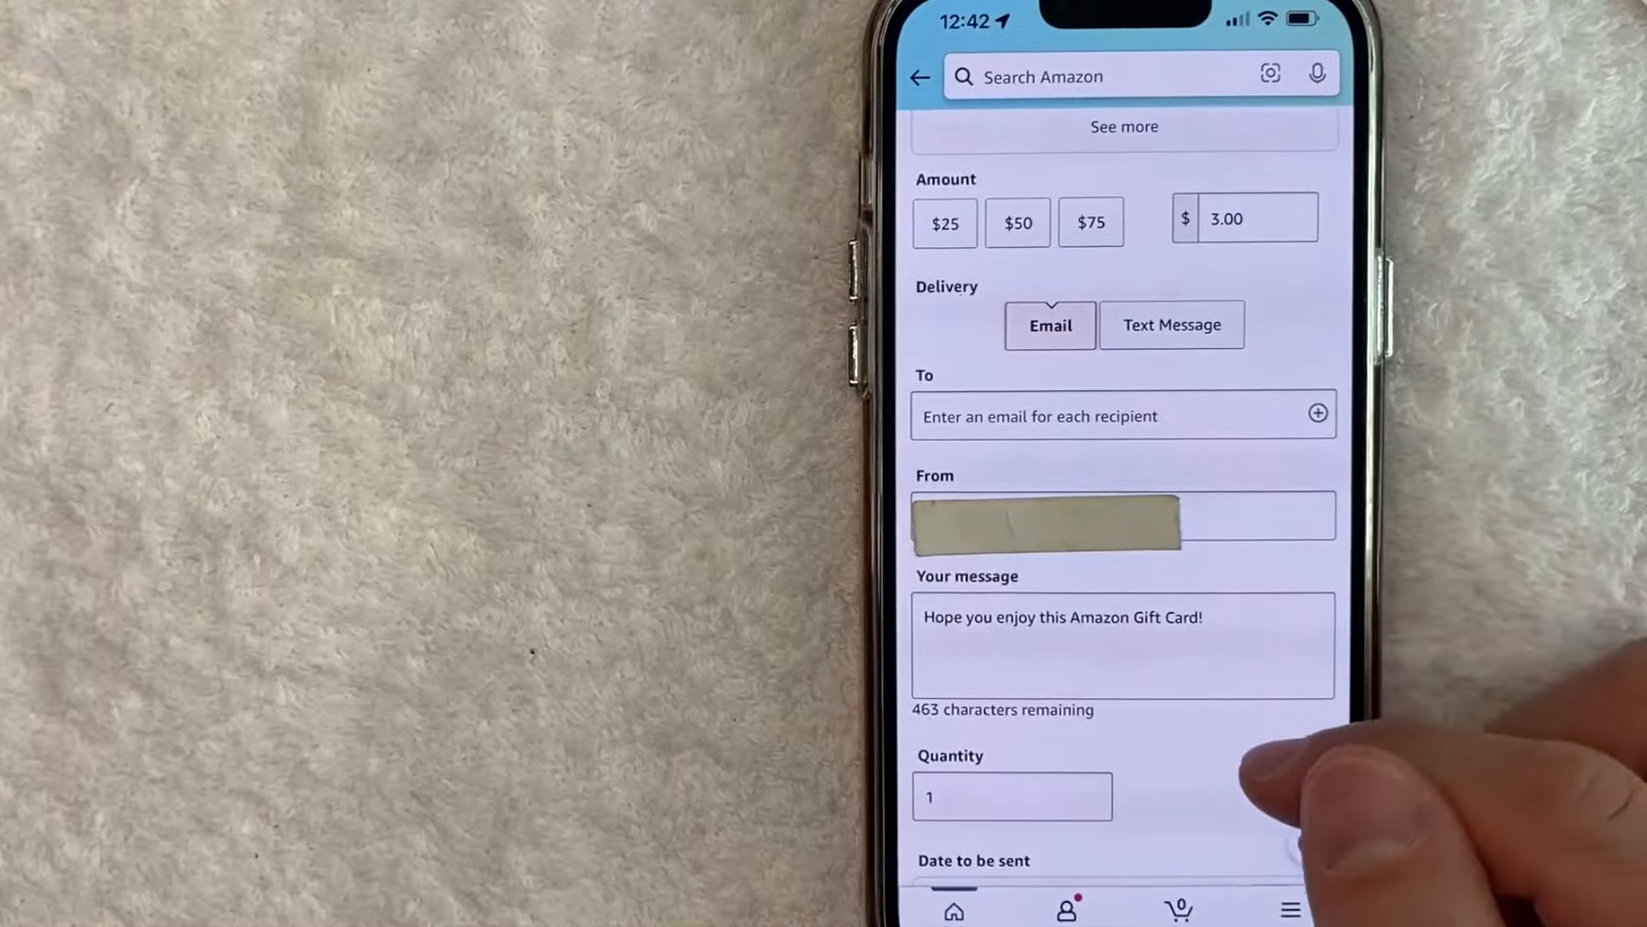
Buy Now to reach checkout with a $3.00 order total.
scroll("down", 3)
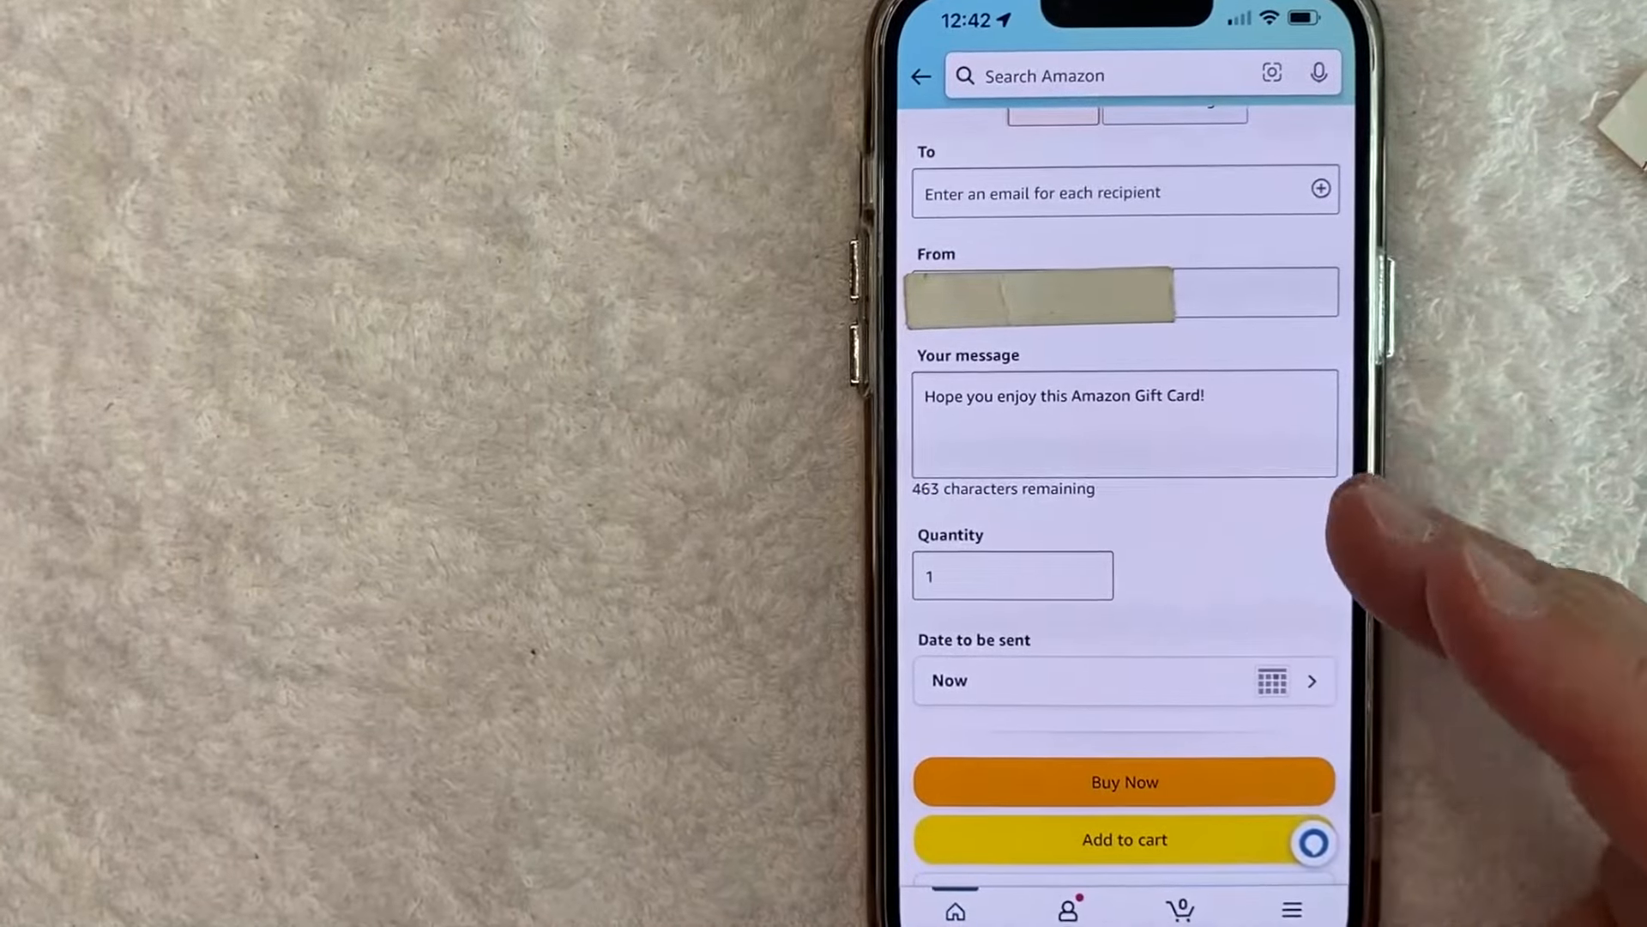
mouse_move(1366, 609)
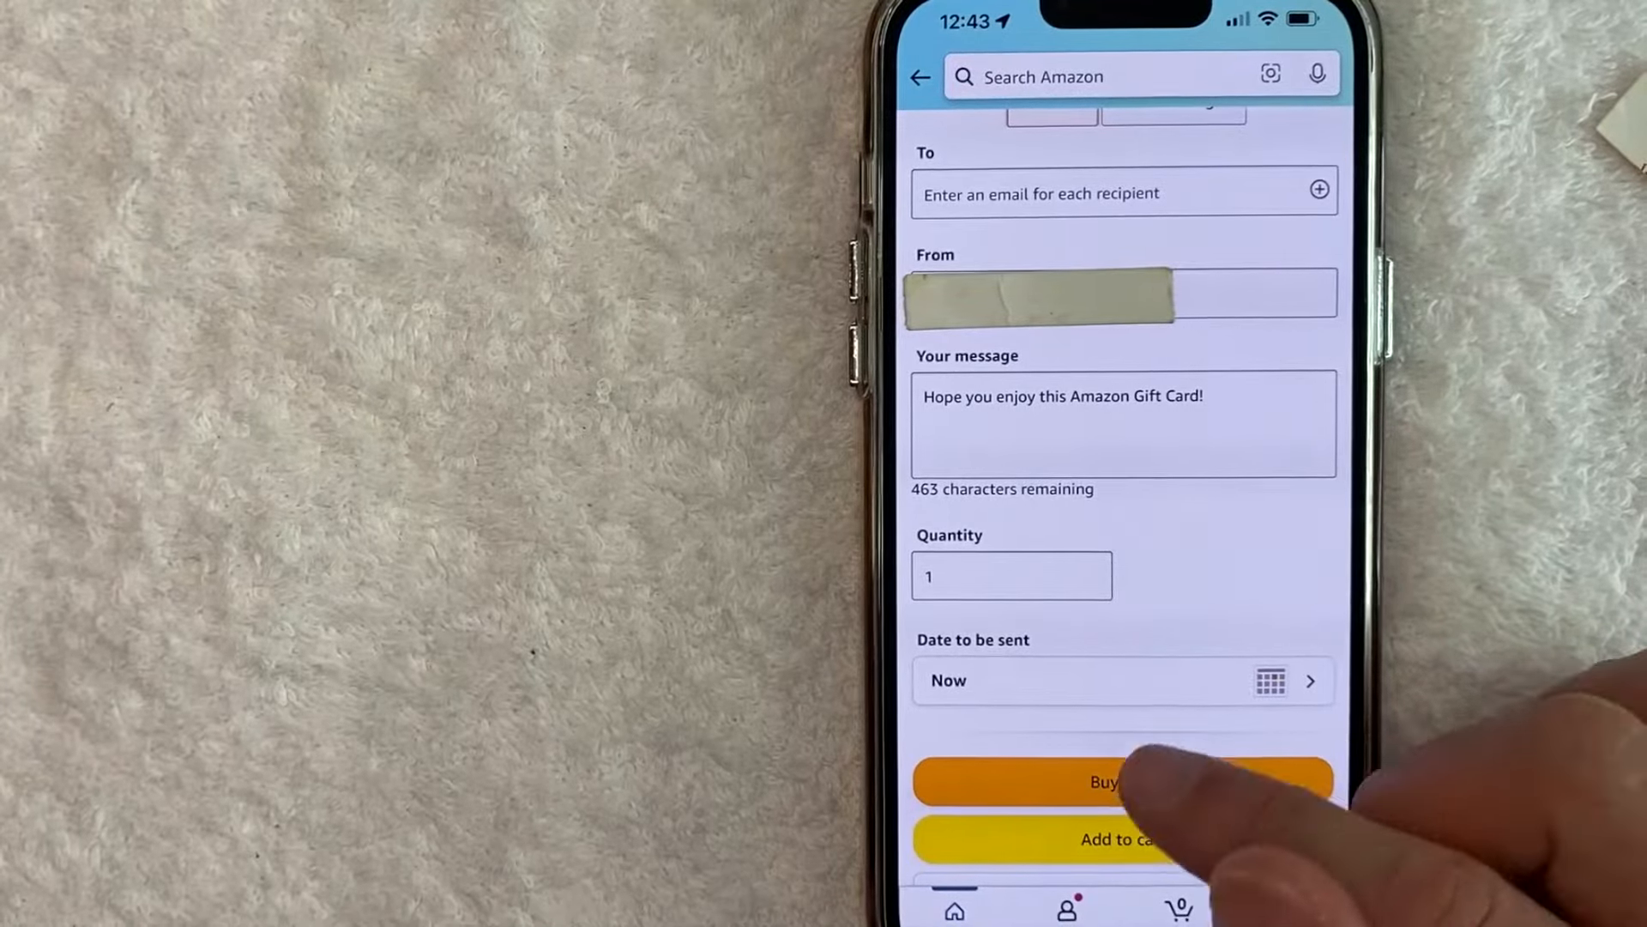
left_click(1100, 780)
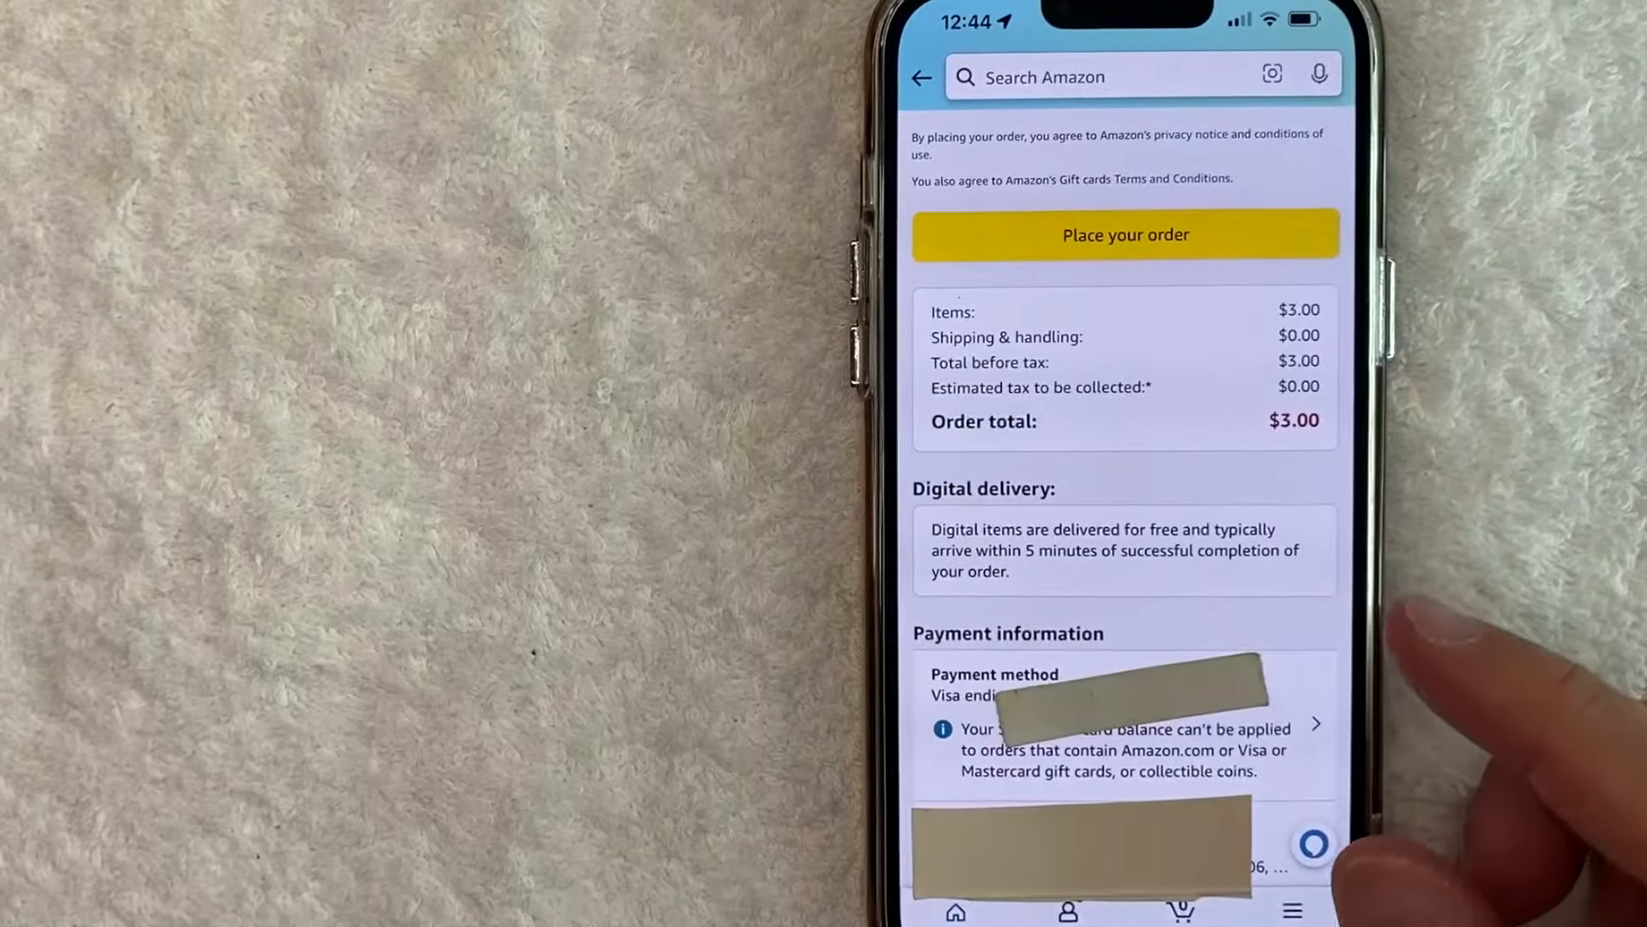